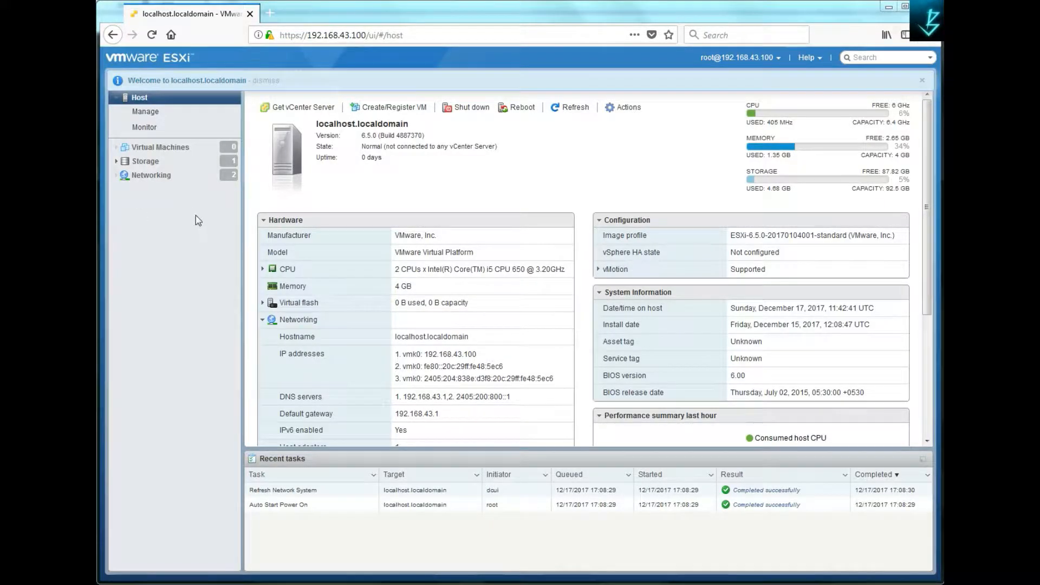
- Show the host's Storage page listing datastore1 with its capacity and free space
left_click(150, 175)
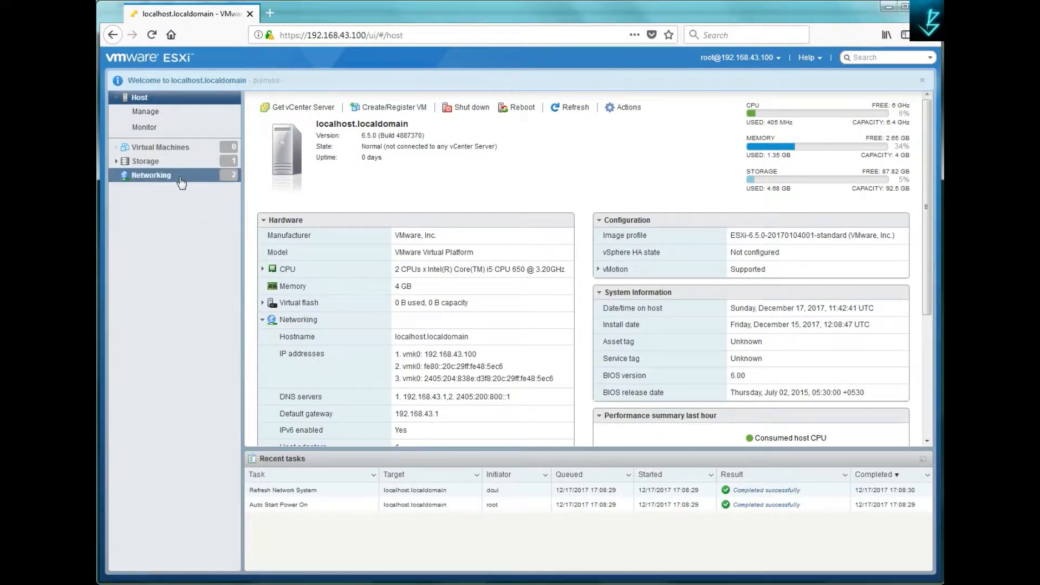
mouse_move(145, 161)
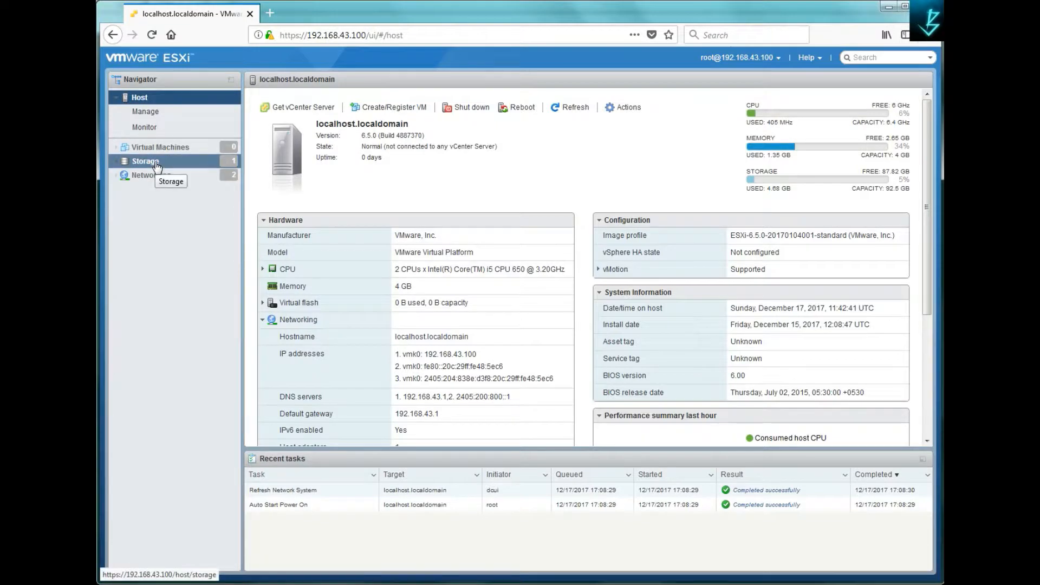
left_click(144, 161)
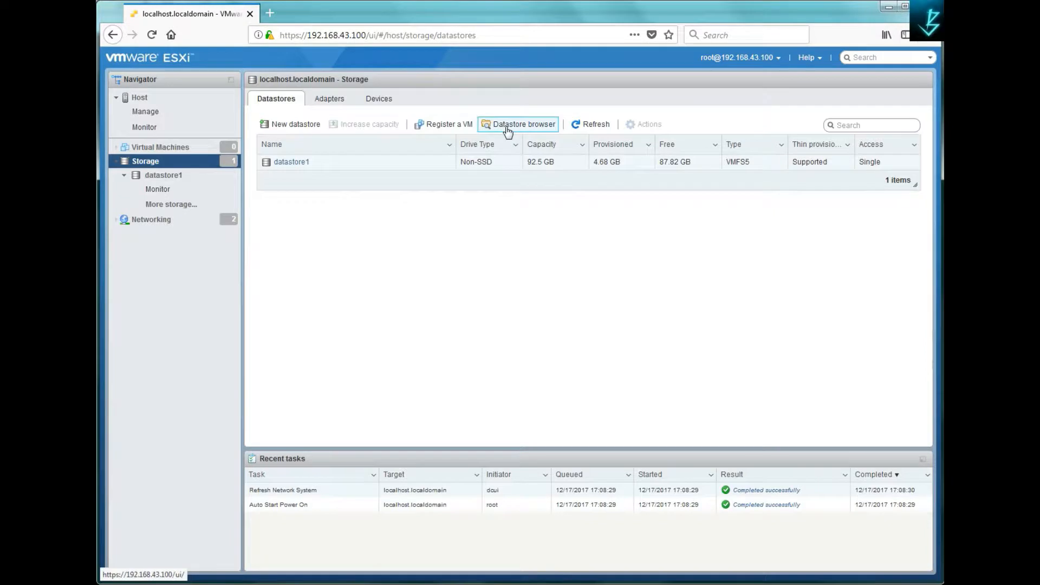
left_click(523, 124)
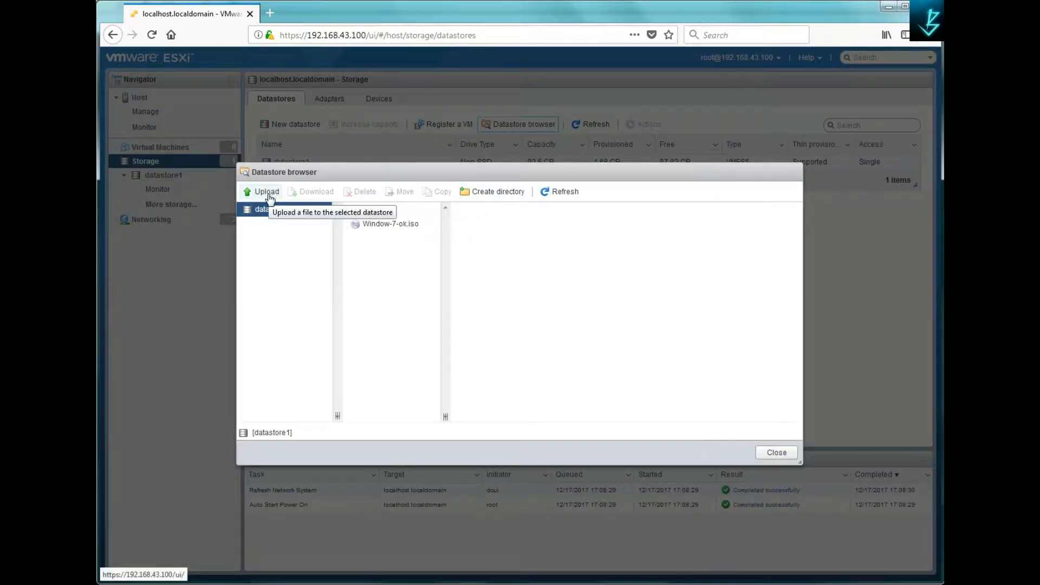
left_click(390, 223)
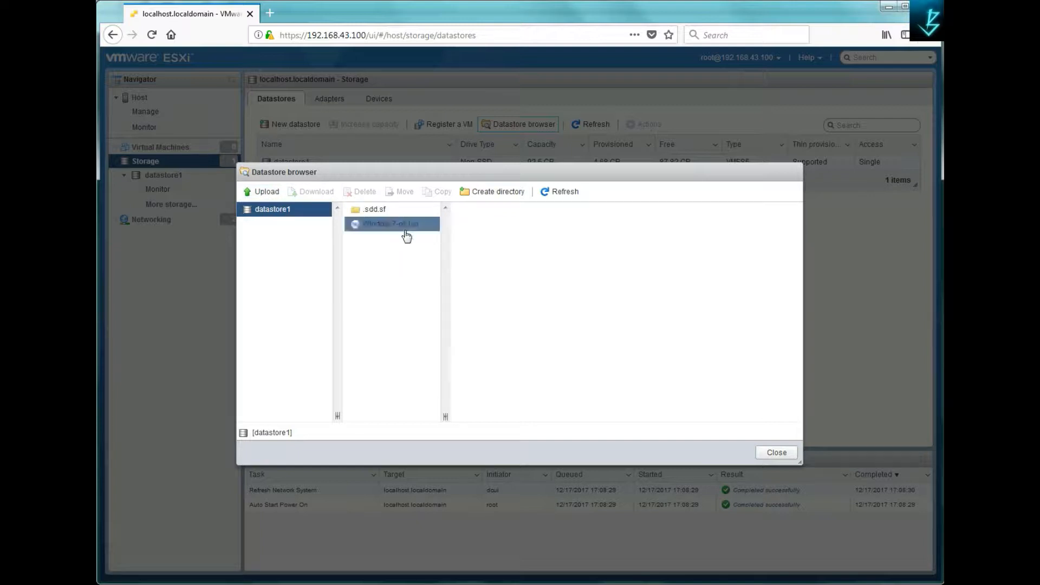
left_click(390, 224)
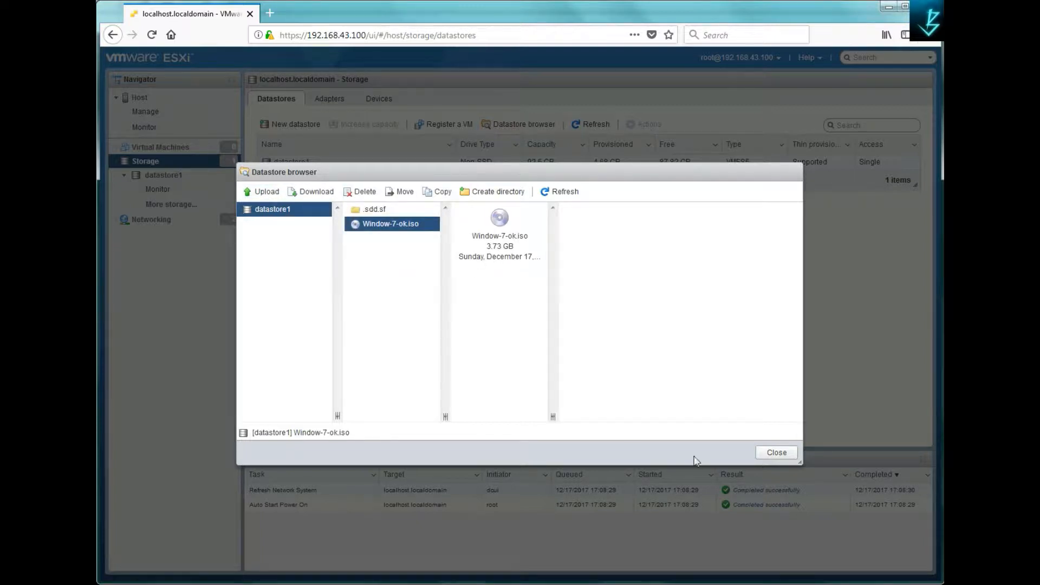
left_click(776, 453)
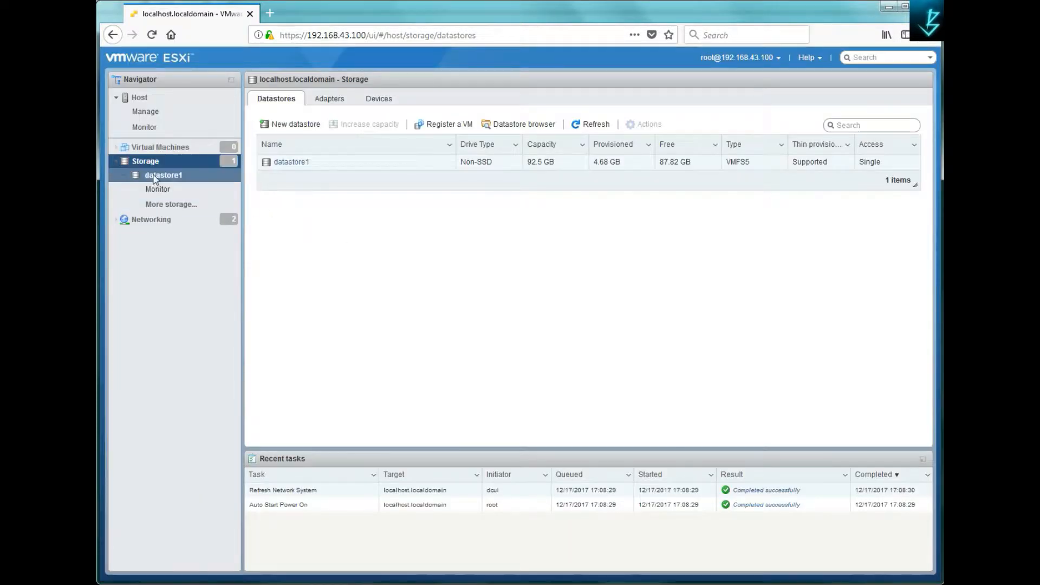
- Start the New virtual machine wizard from Virtual Machines and choose 'Create a new virtual machine'
left_click(160, 146)
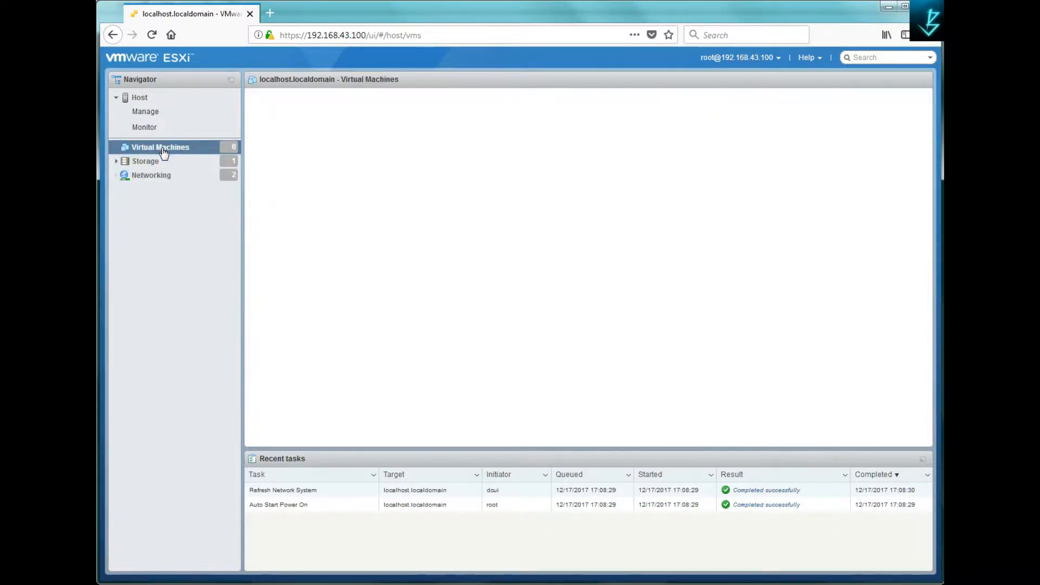
left_click(160, 147)
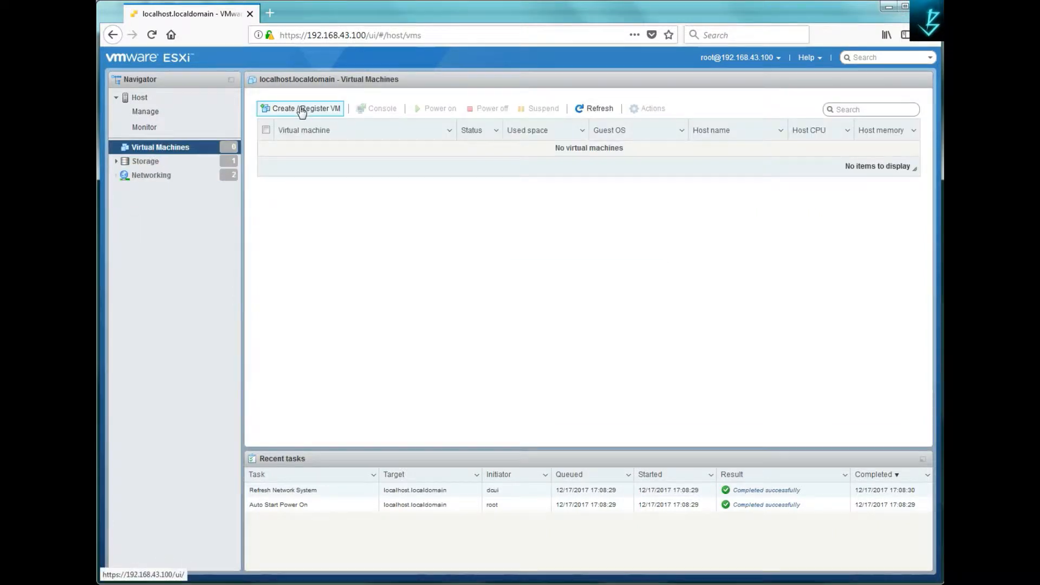
left_click(300, 108)
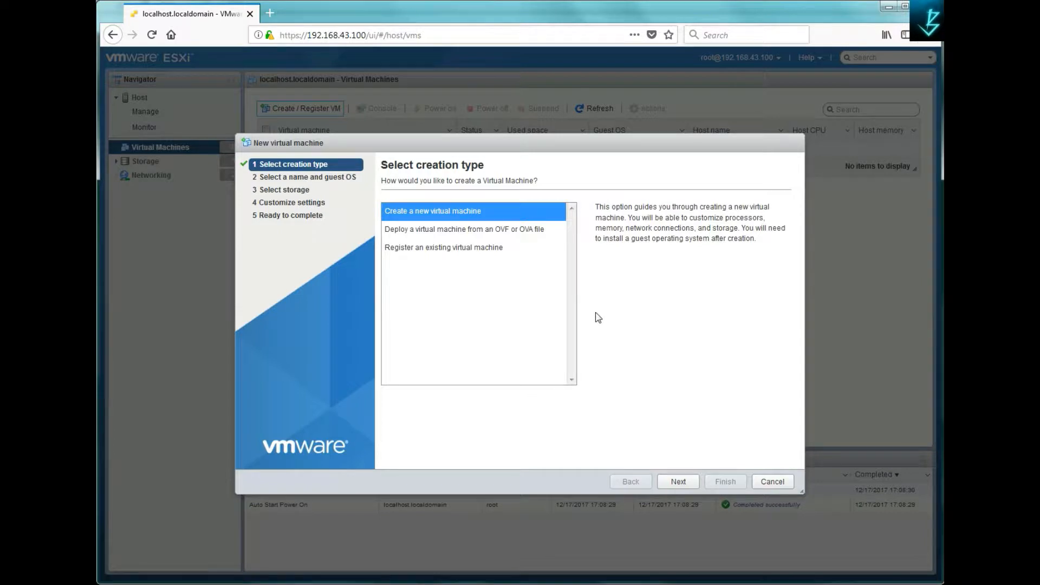
mouse_move(541, 277)
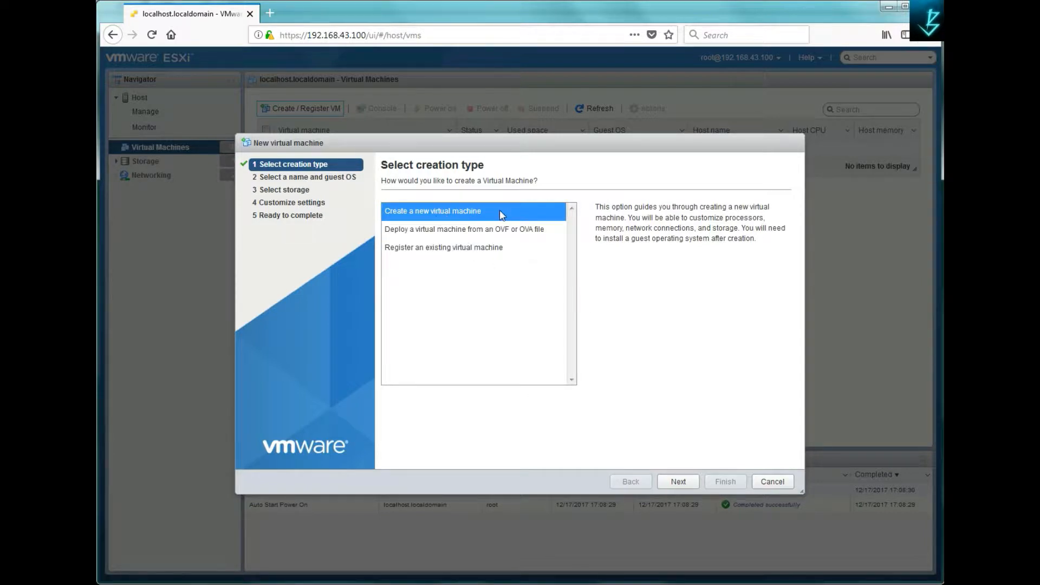
mouse_move(500, 216)
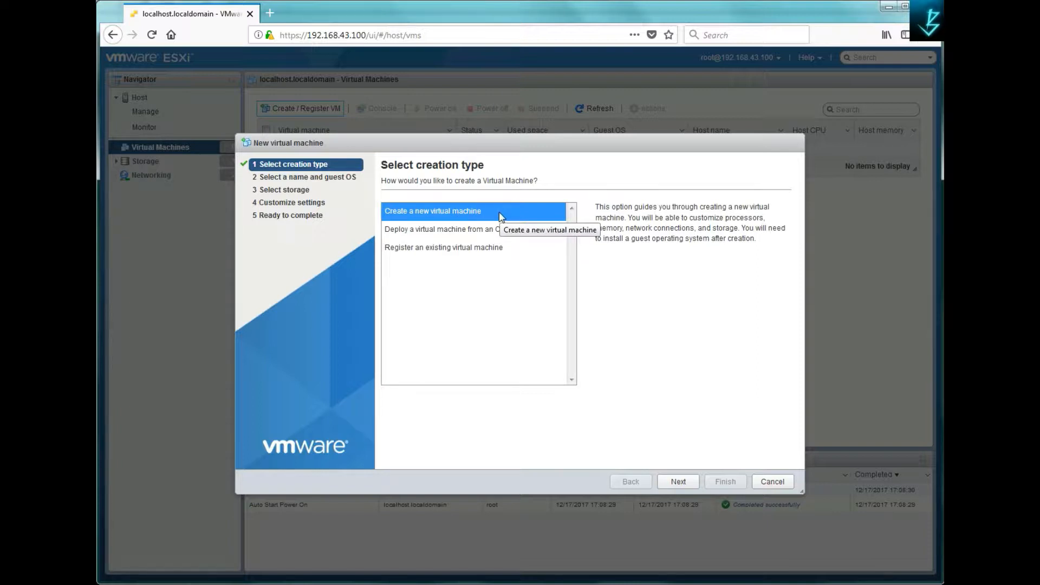
left_click(466, 228)
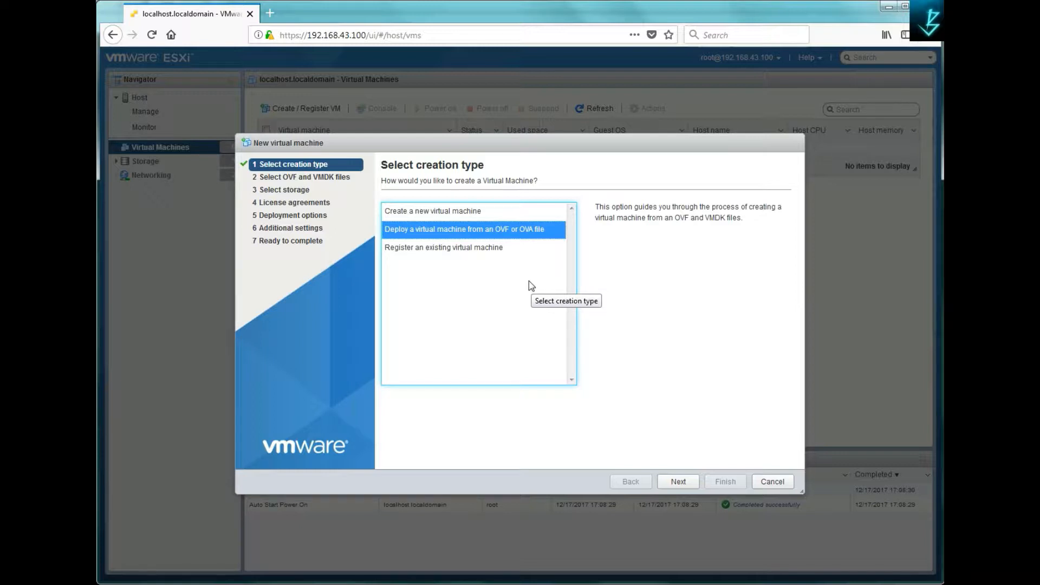
left_click(444, 248)
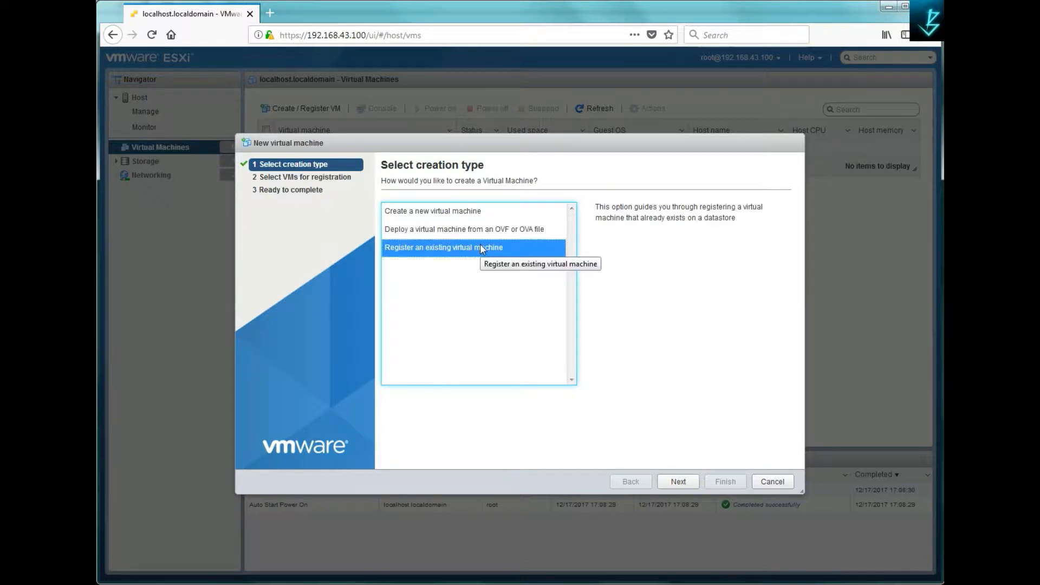
left_click(432, 212)
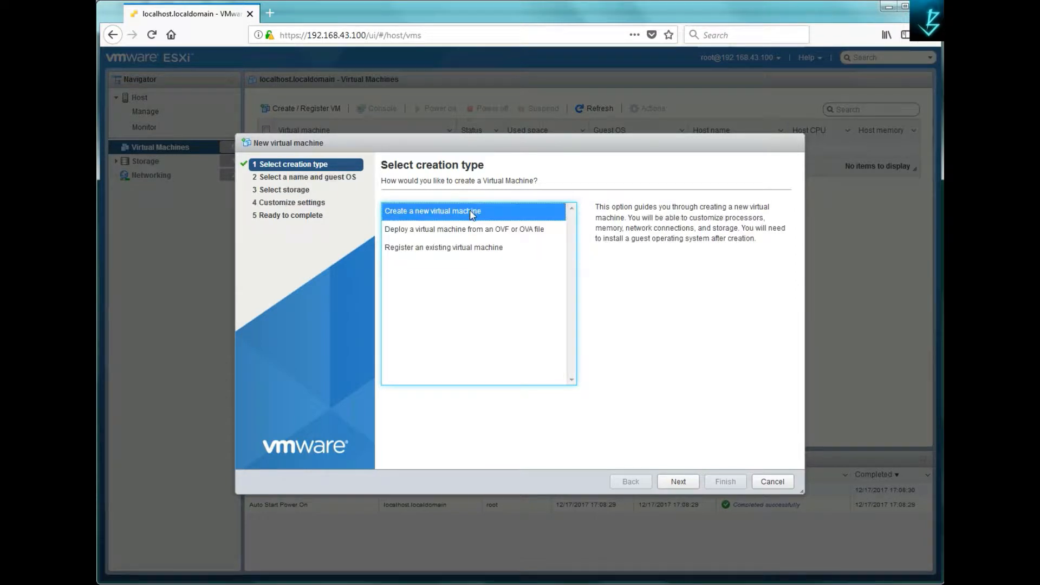
mouse_move(700, 539)
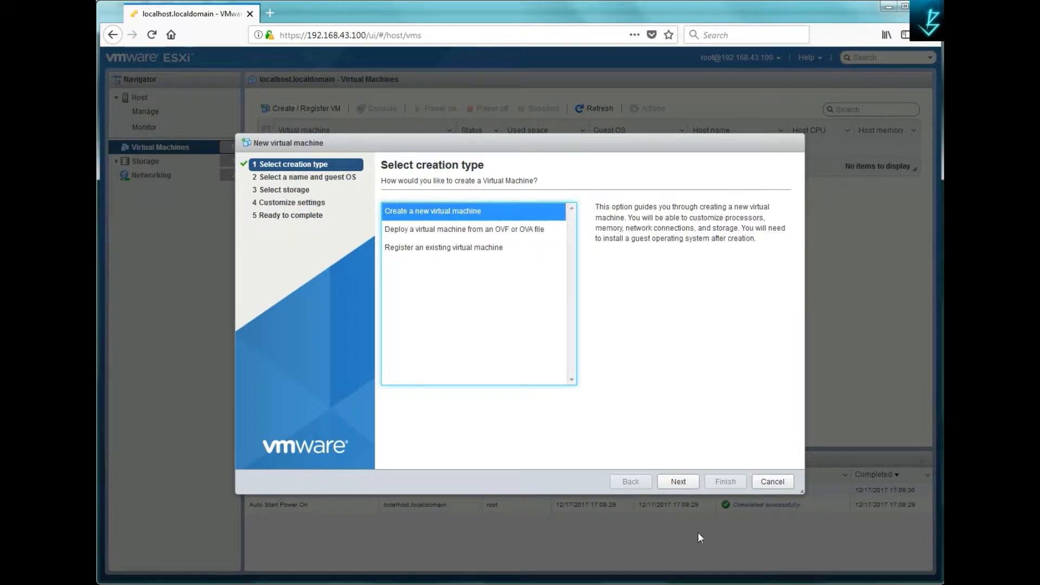
- Name the new VM 'Windows 7' and keep ESXi 6.5 virtual machine compatibility
left_click(679, 481)
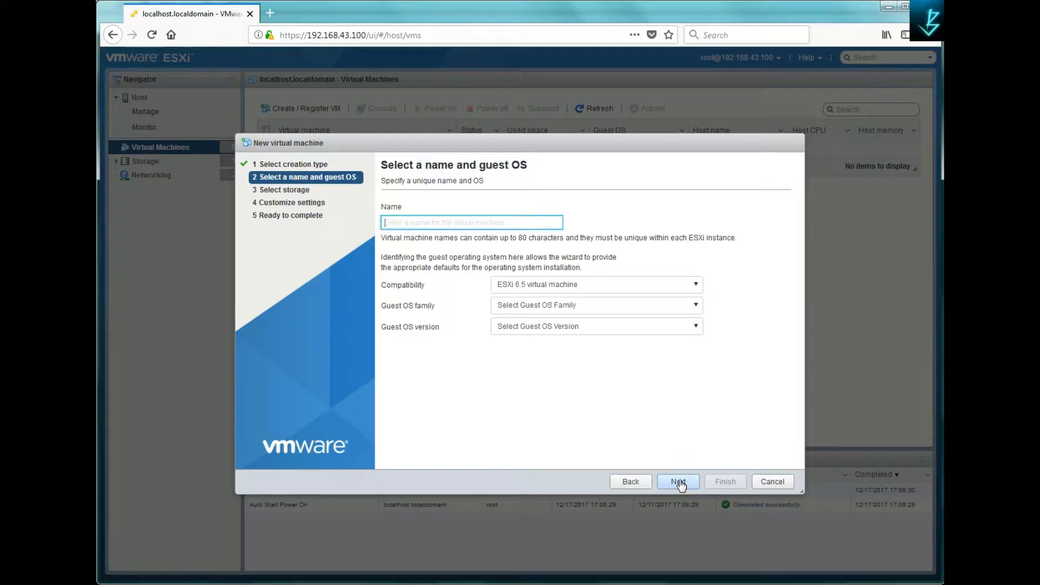
type("Windows")
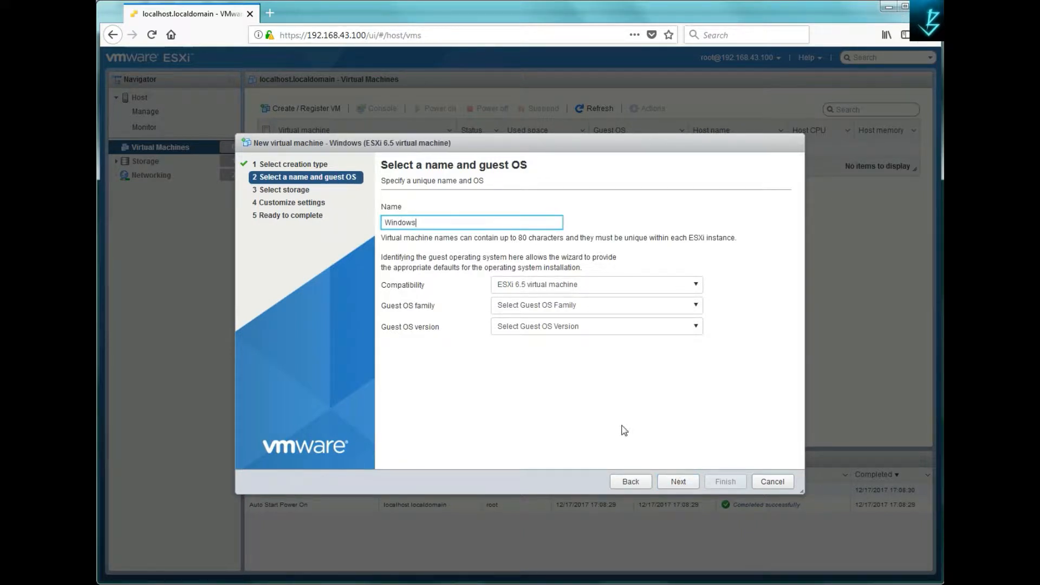
type("7")
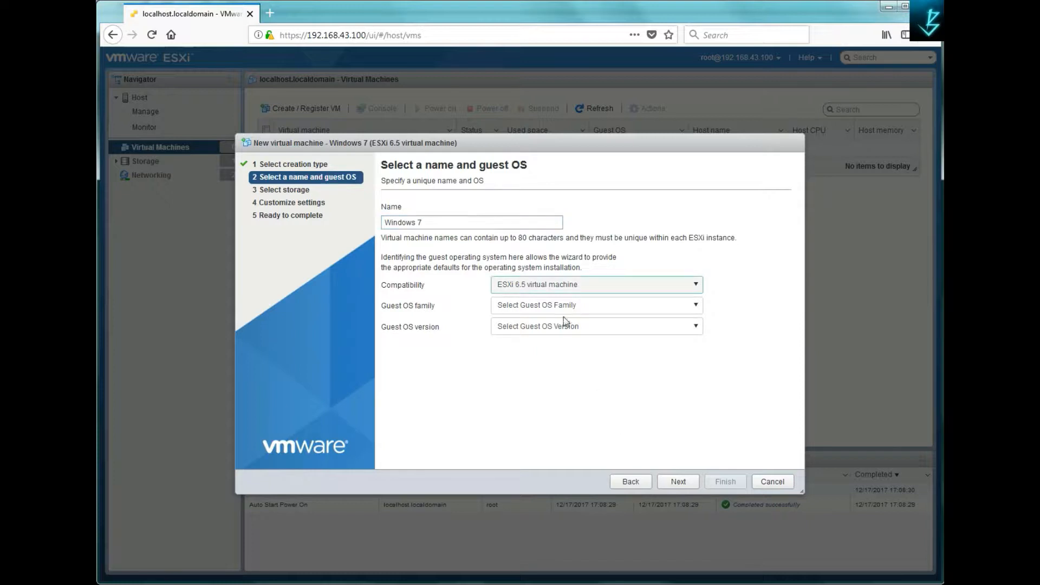
left_click(595, 284)
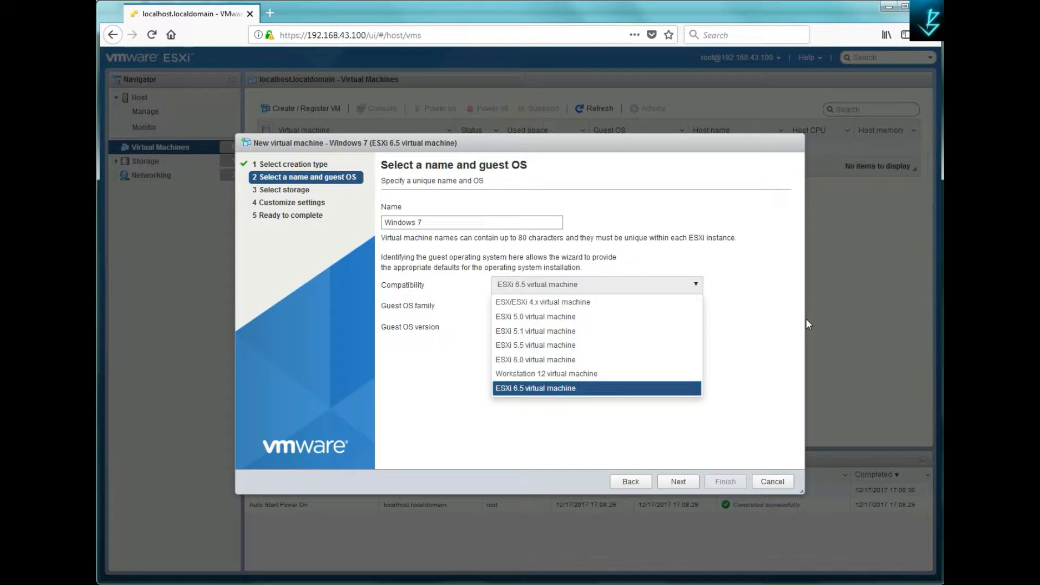
left_click(534, 388)
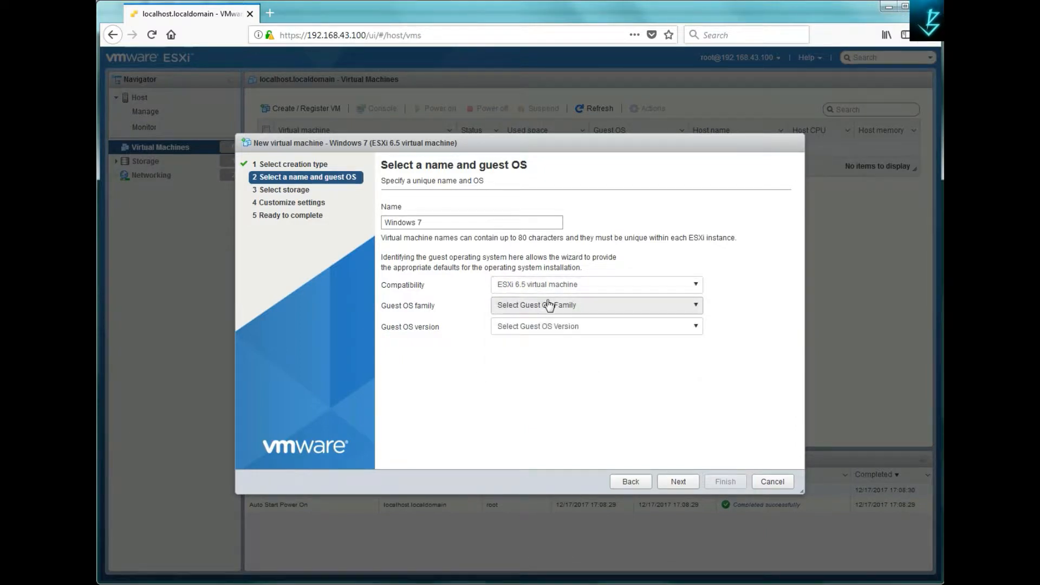
- Set the guest OS family to Windows and version to Microsoft Windows 7 (64-bit)
left_click(594, 304)
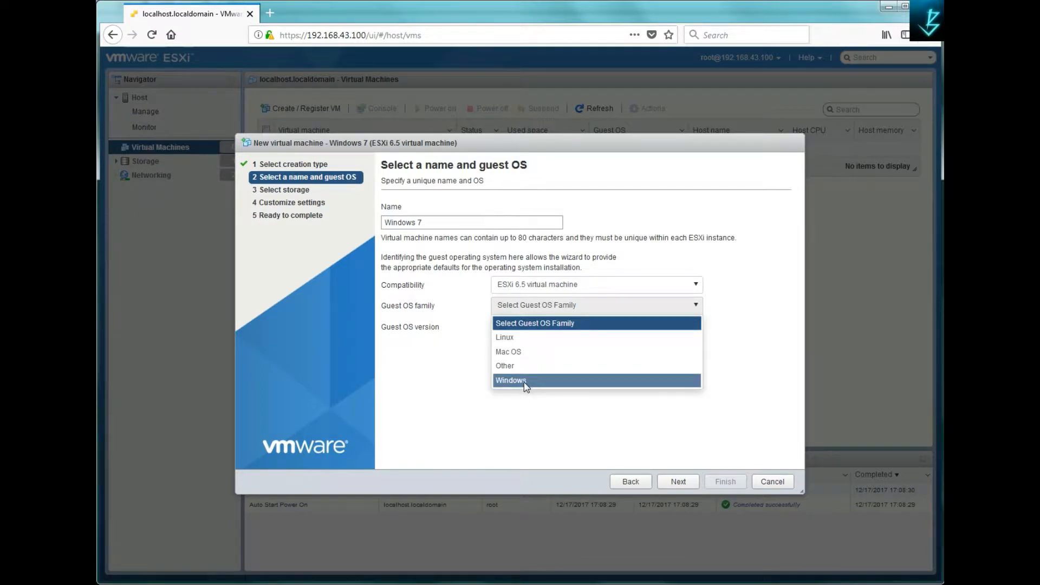
left_click(511, 380)
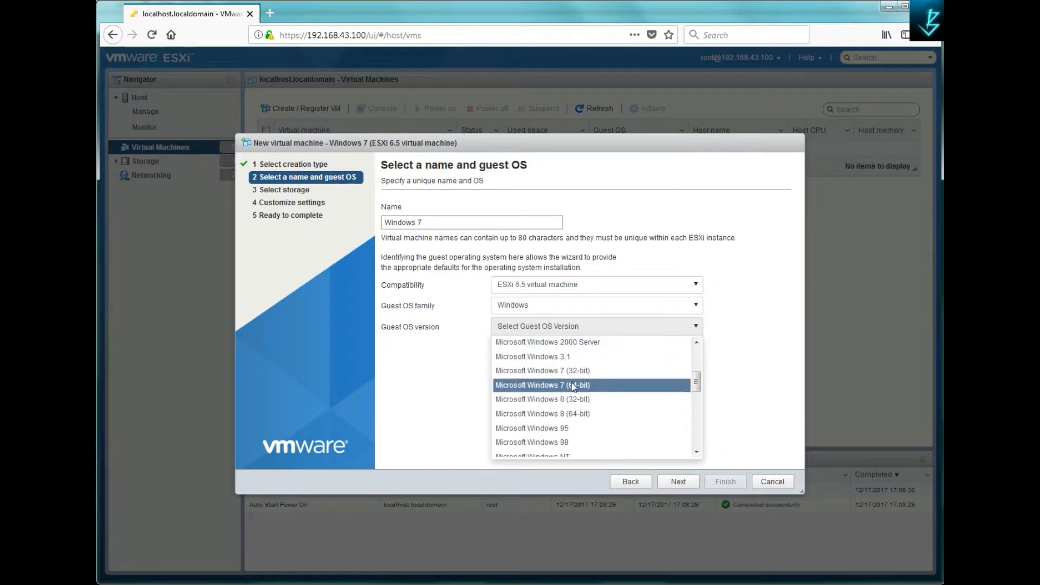
left_click(541, 385)
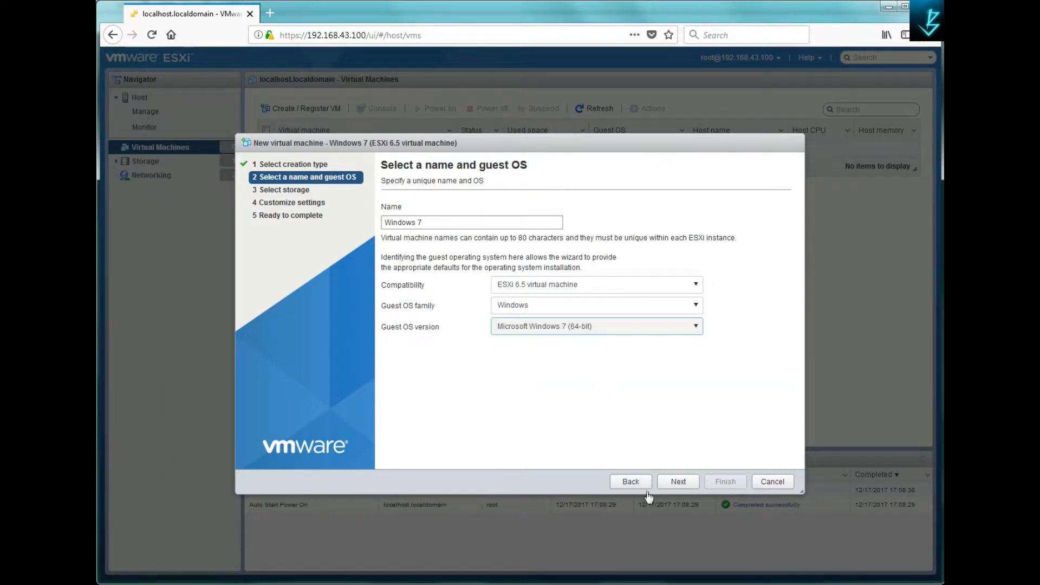
- Choose datastore1 as storage for the new VM's files
left_click(677, 481)
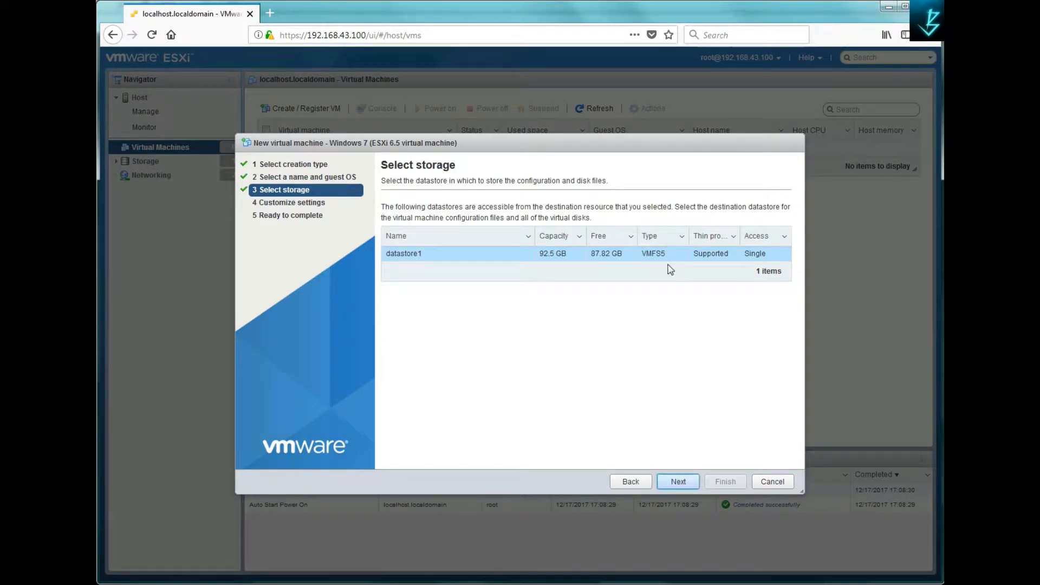
mouse_move(410, 262)
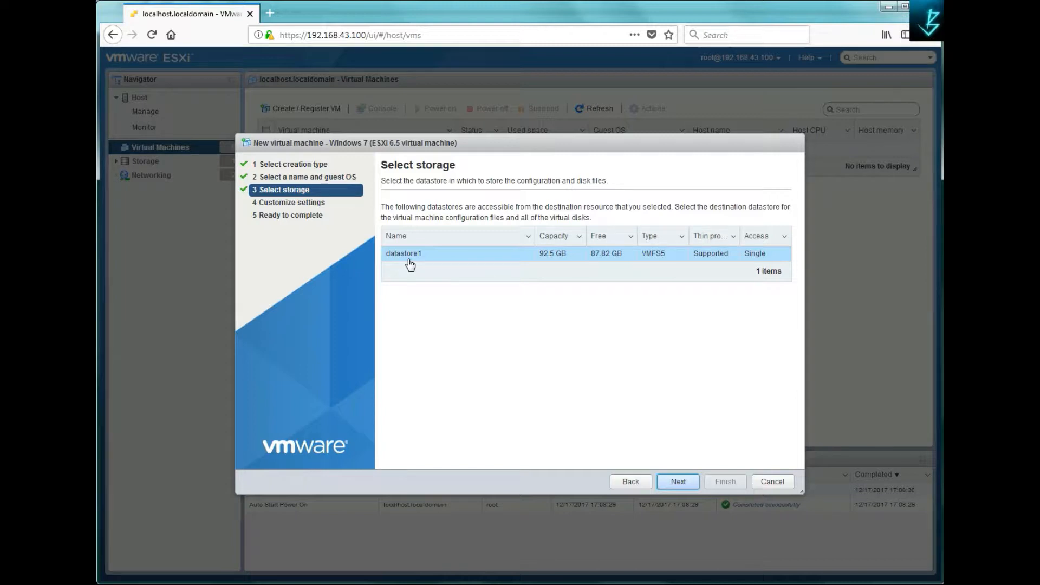
left_click(678, 481)
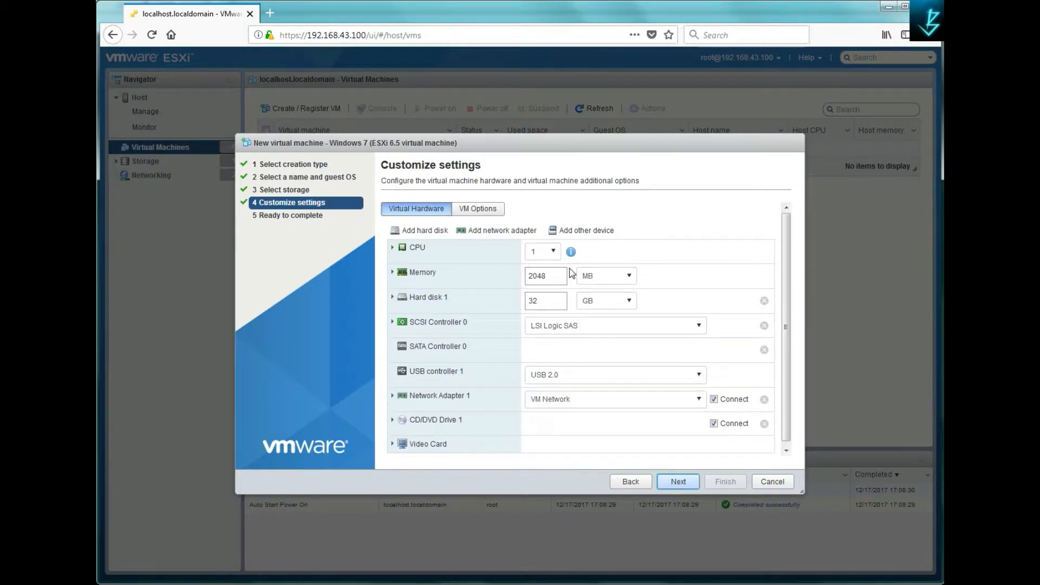
left_click(614, 424)
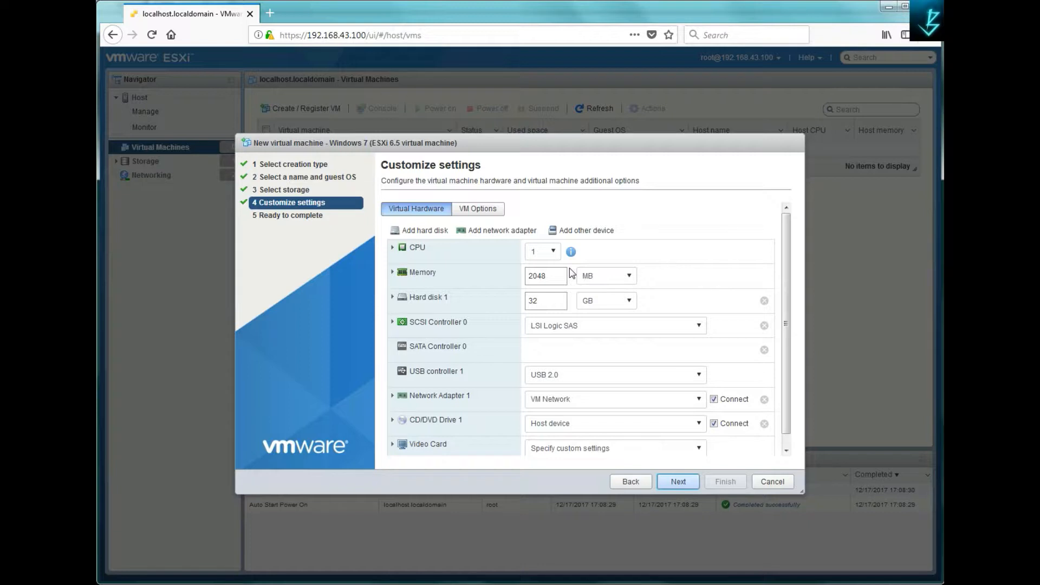
mouse_move(467, 262)
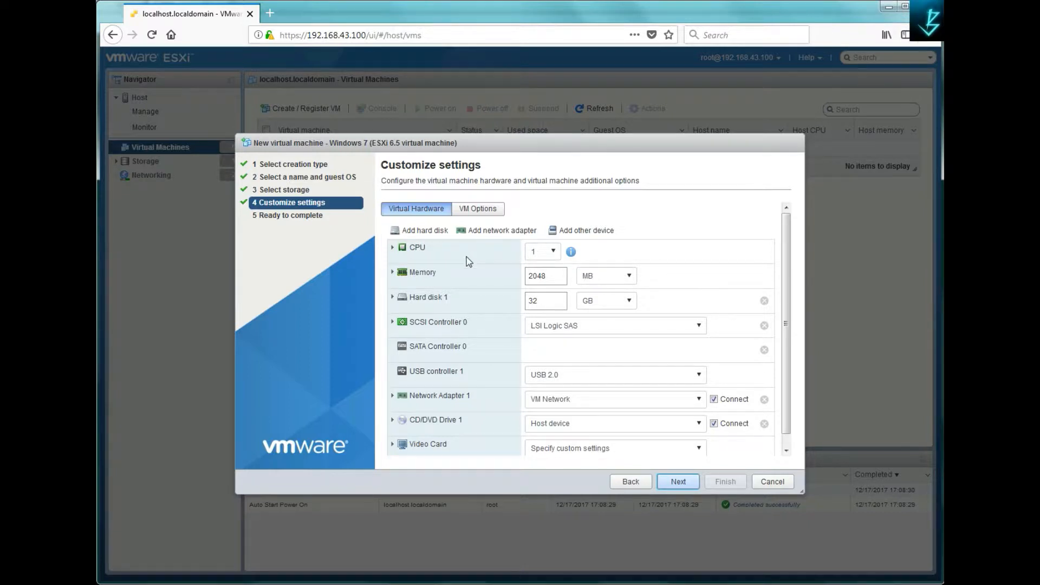
mouse_move(430, 302)
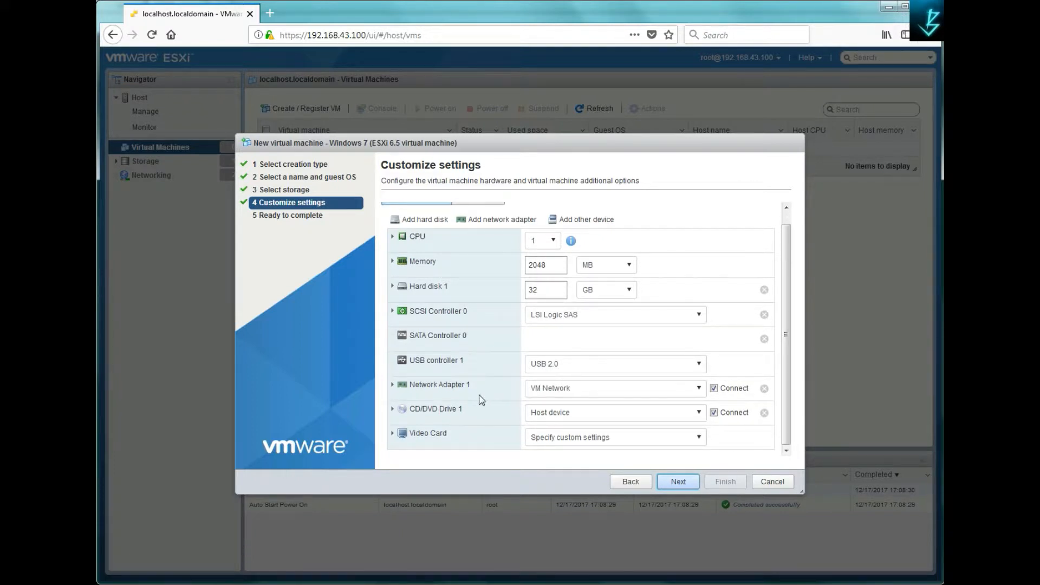
mouse_move(459, 418)
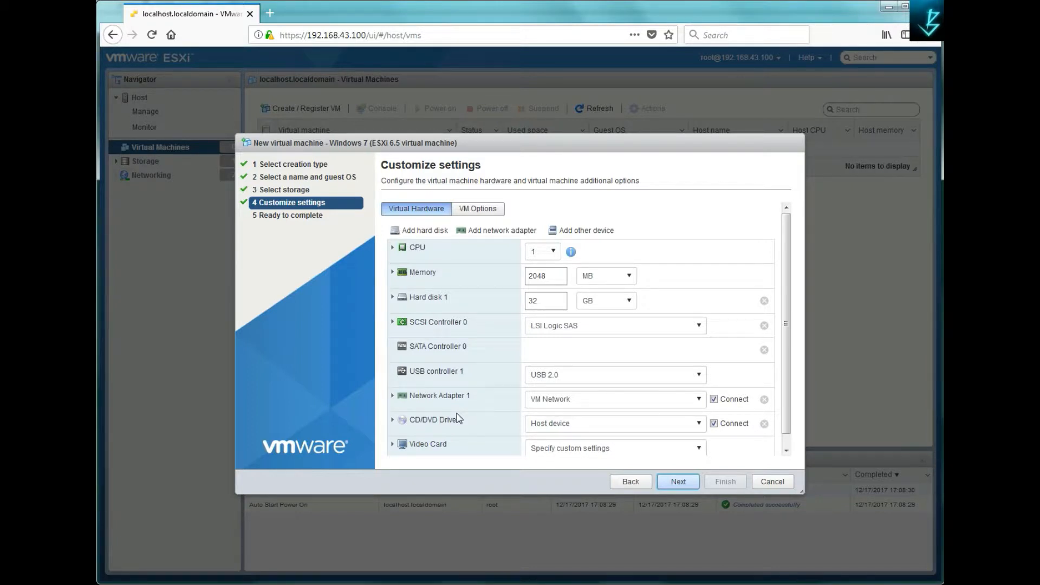
mouse_move(430, 241)
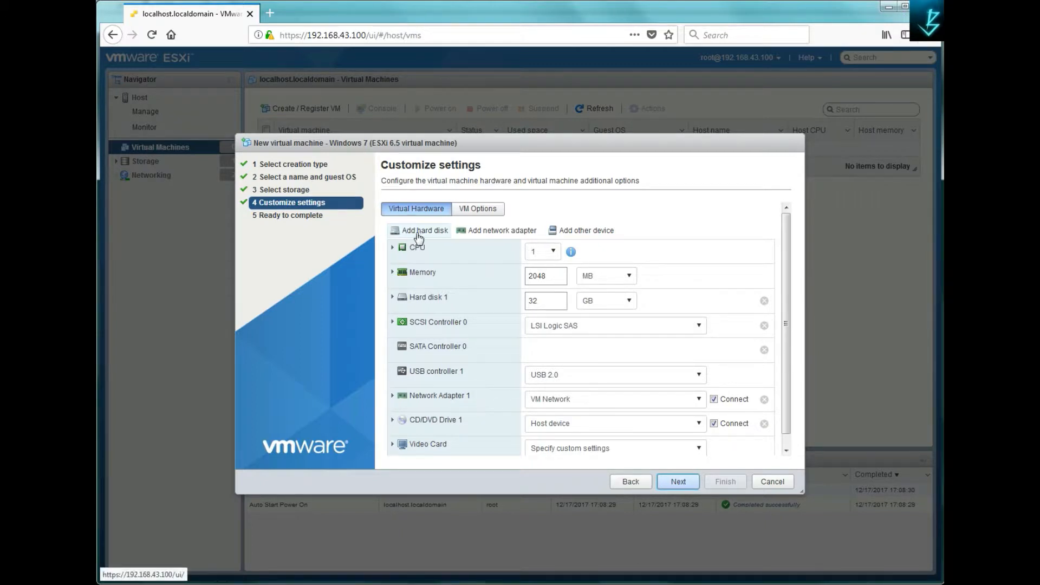
mouse_move(497, 230)
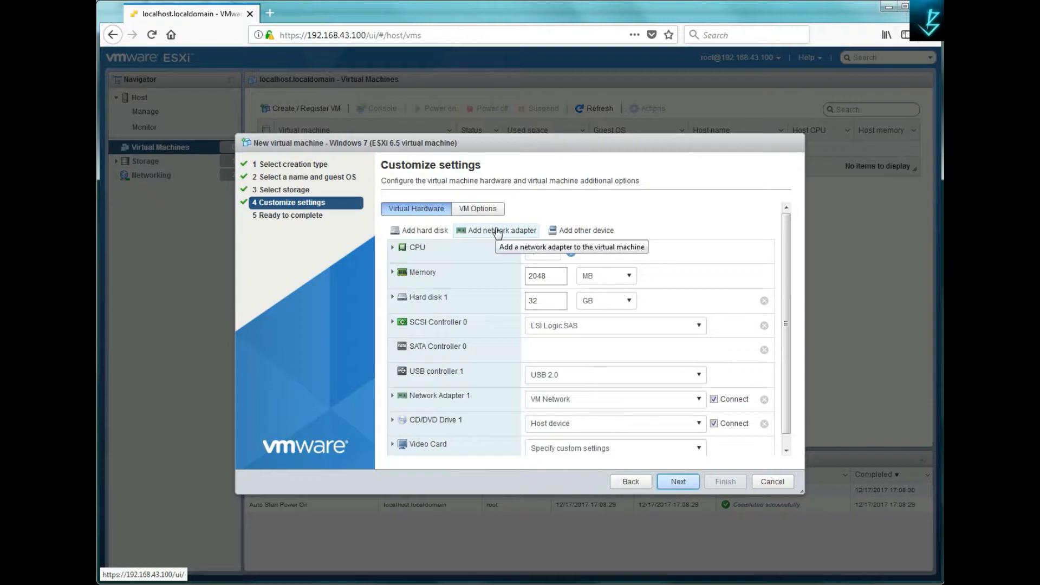
mouse_move(581, 230)
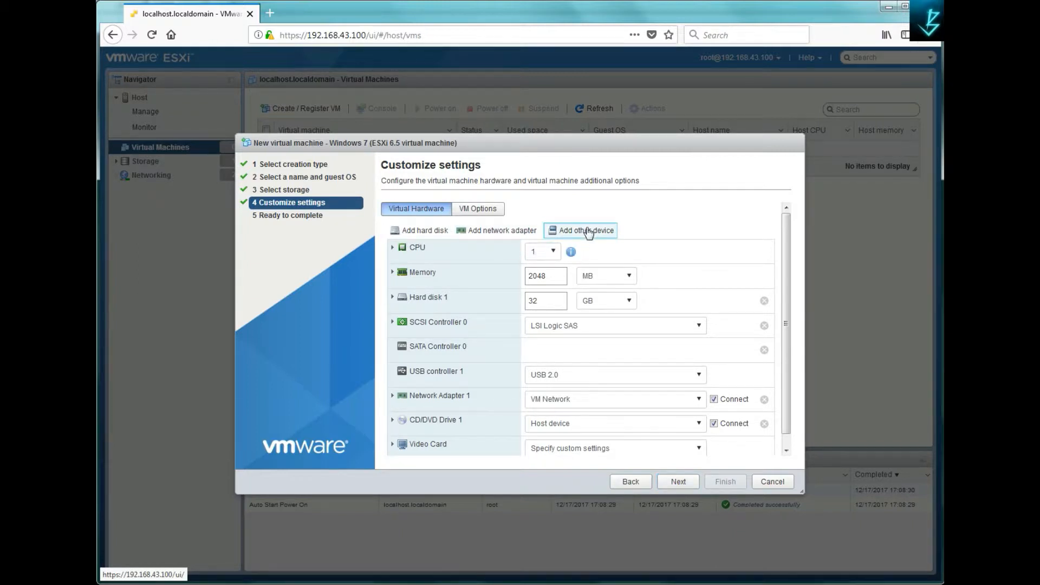
left_click(584, 230)
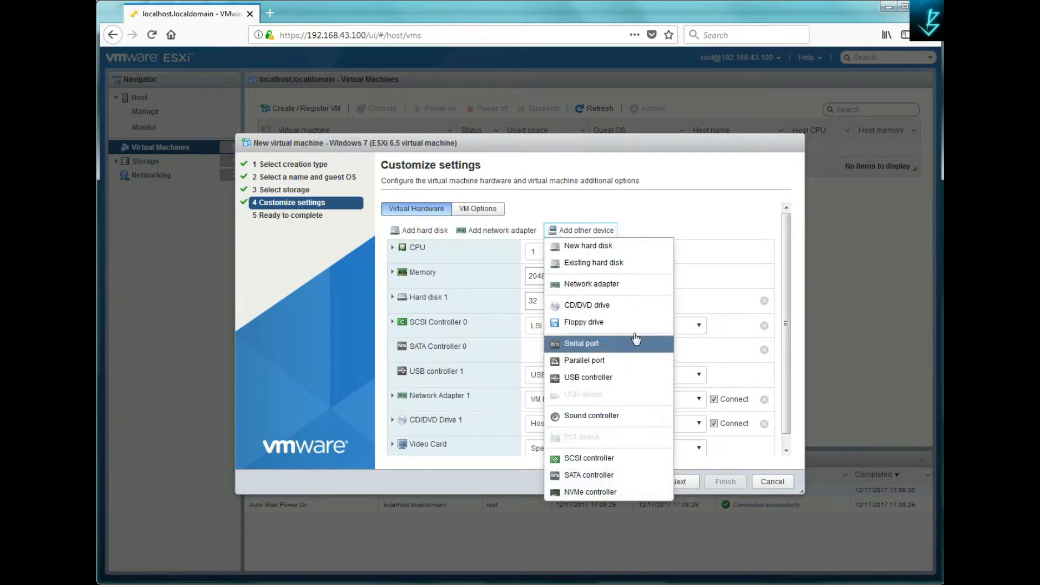
left_click(407, 278)
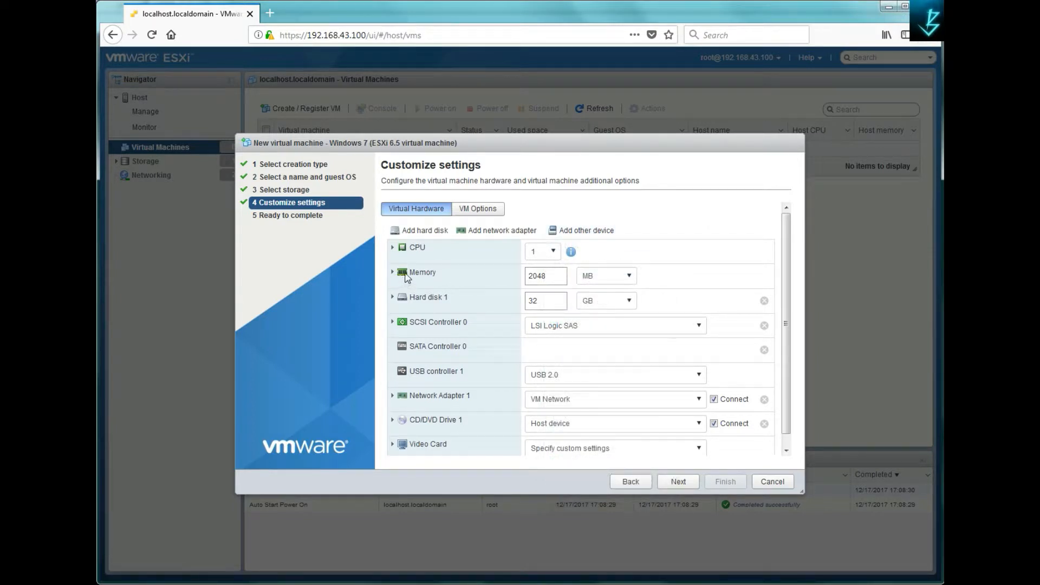
- Set the VM's memory reservation to 512 MB and its limit to 2048 MB
left_click(393, 272)
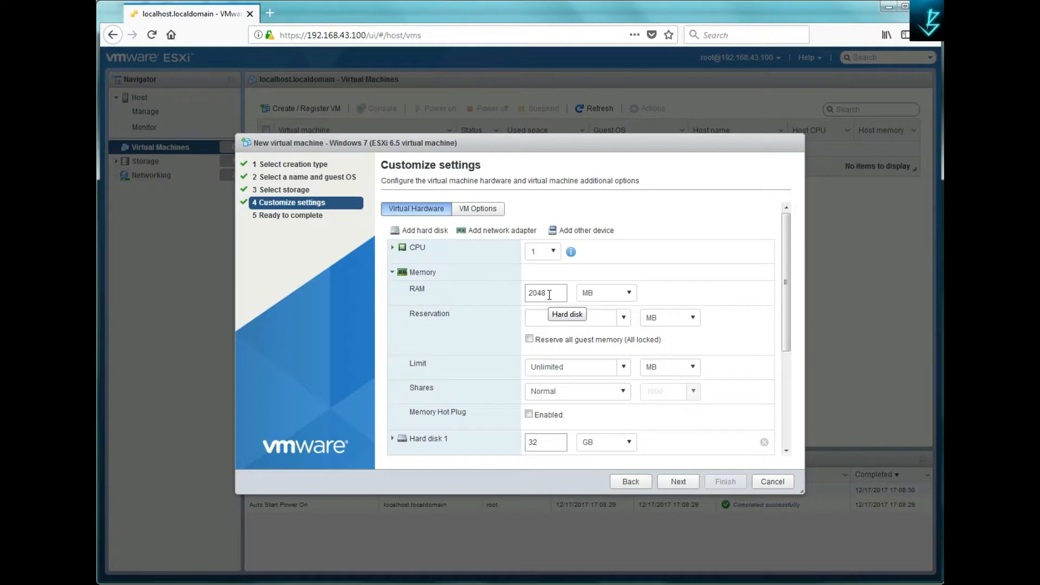
left_click(572, 318)
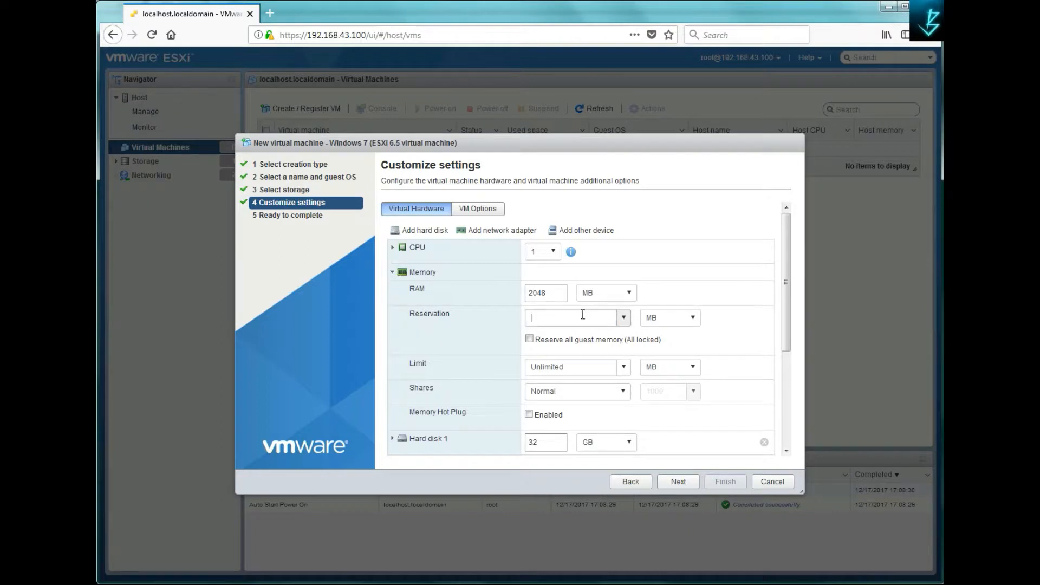
mouse_move(575, 318)
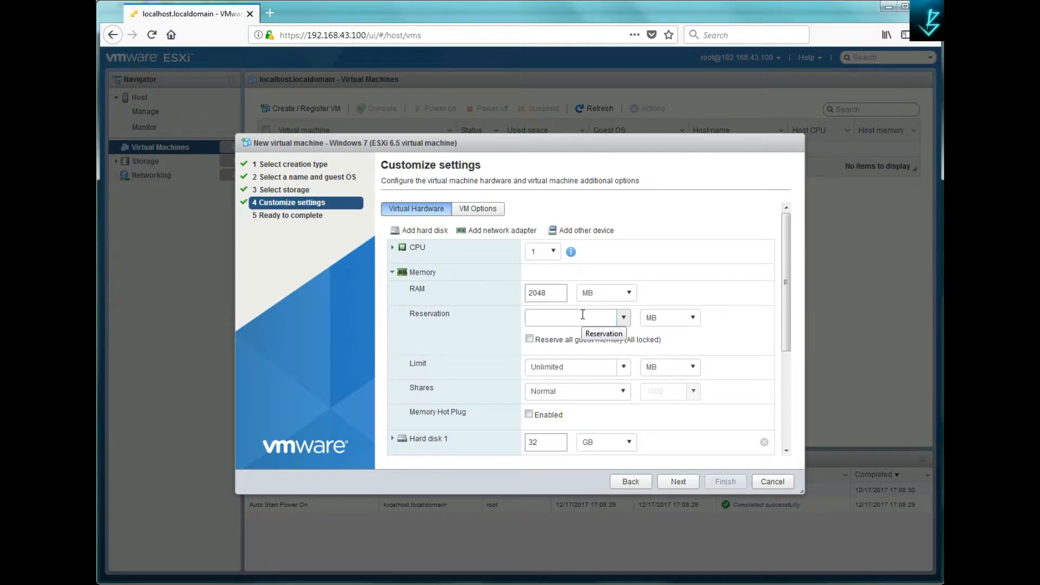
type("5")
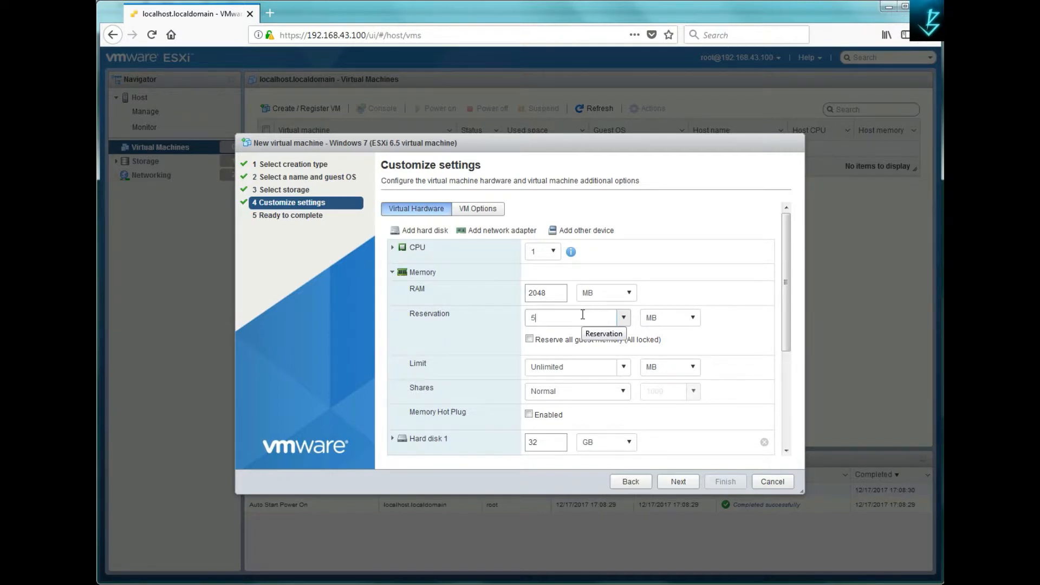
type("12")
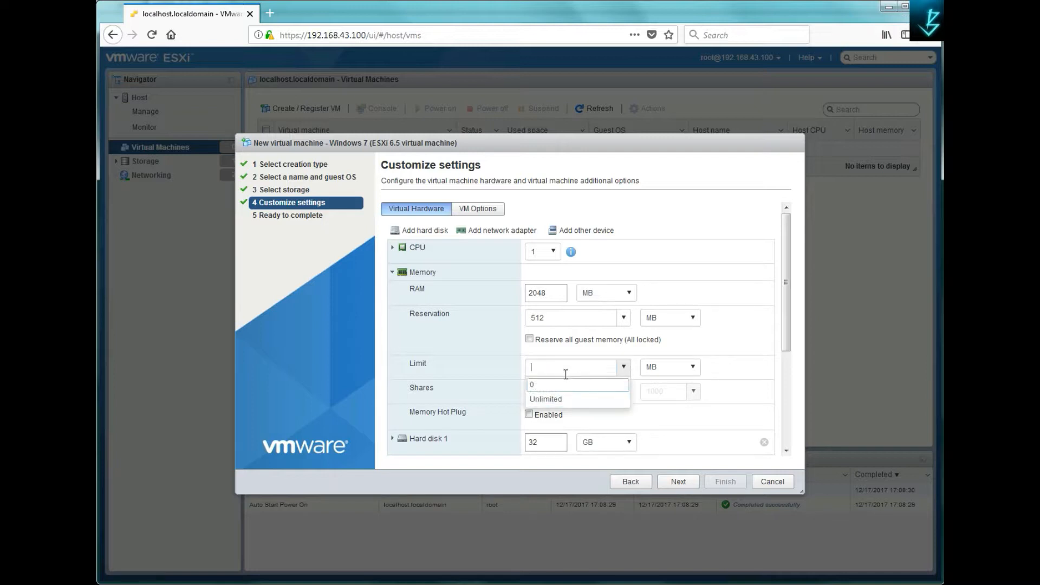
type("2")
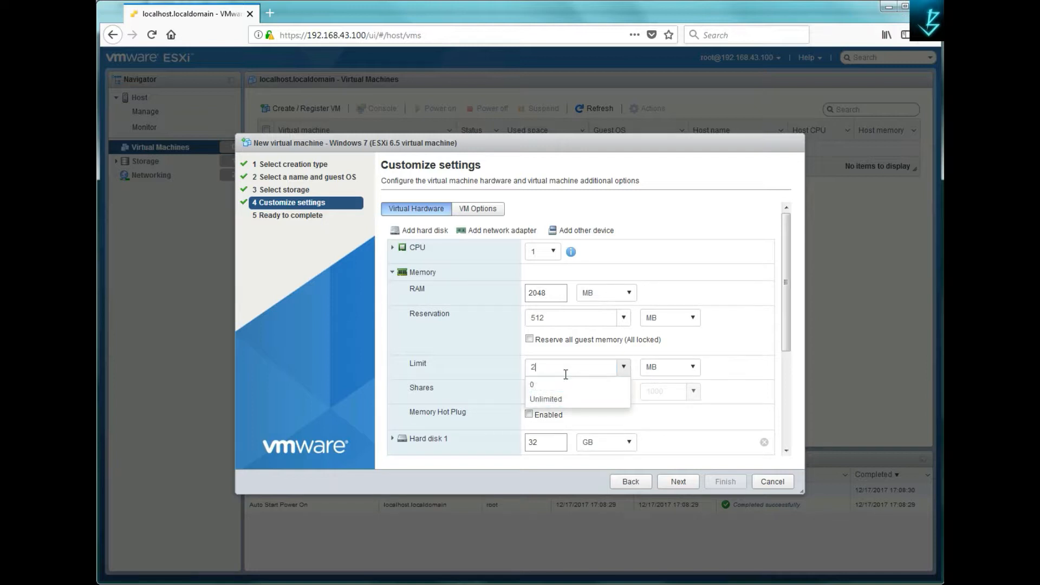
type("048")
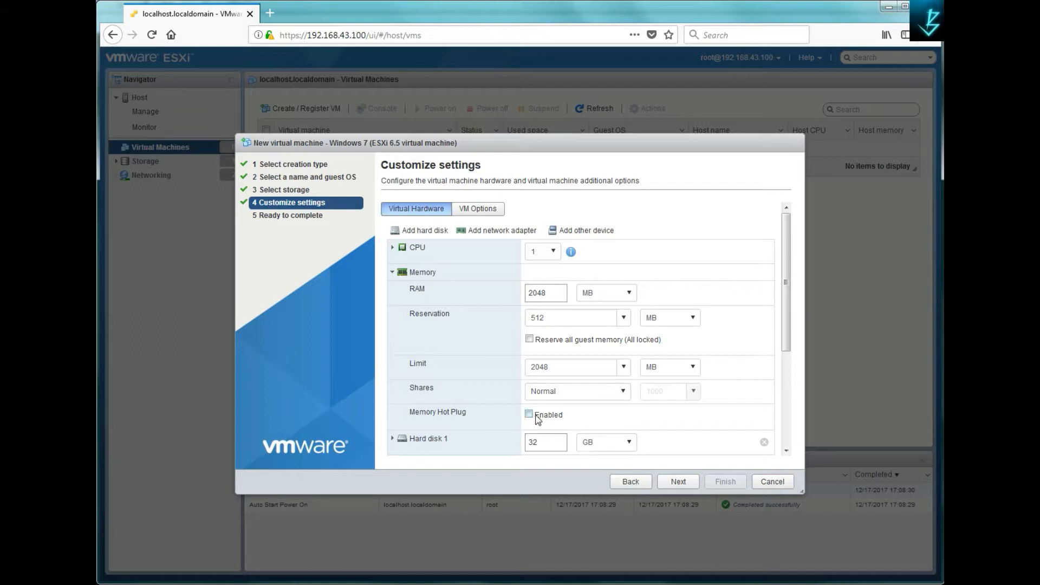
mouse_move(434, 425)
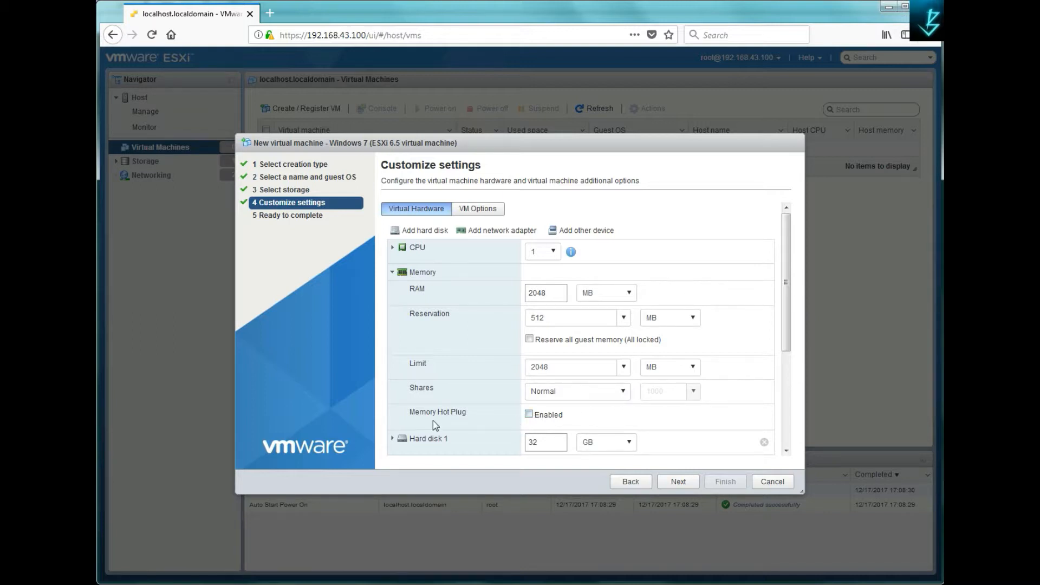
- Enable Memory Hot Plug for the new VM
double_click(437, 412)
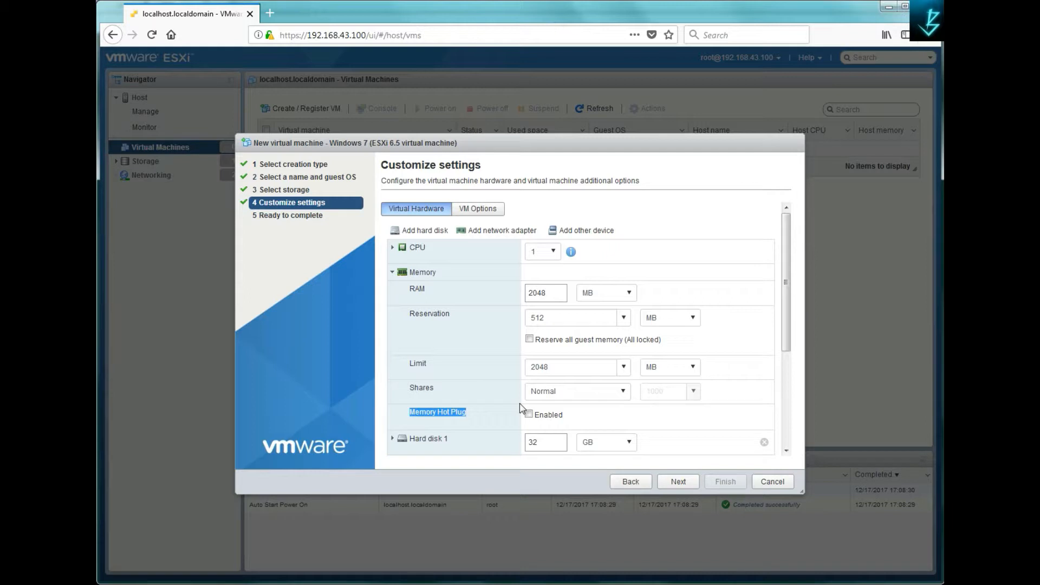
left_click(529, 414)
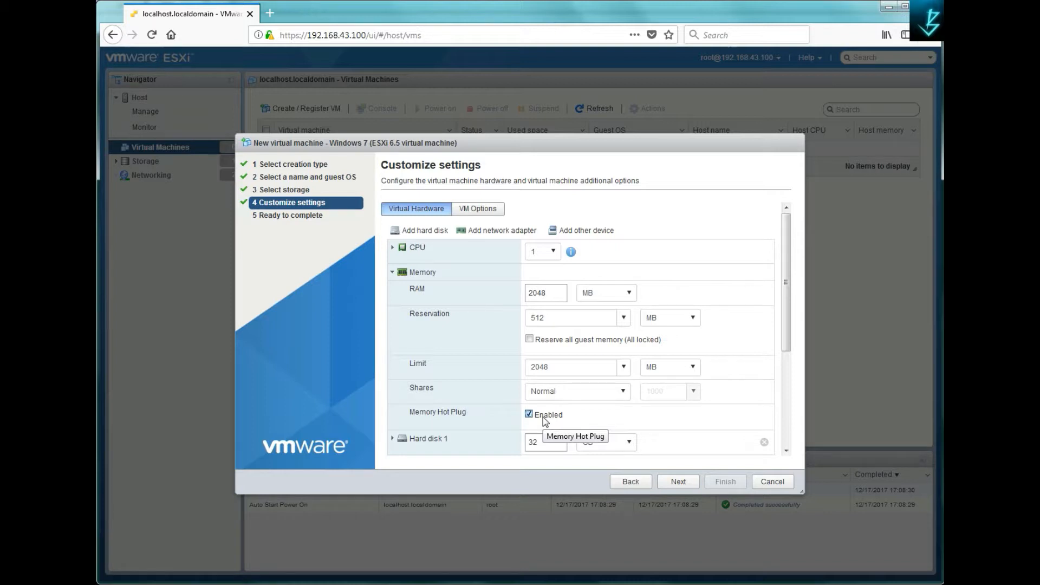
mouse_move(390, 285)
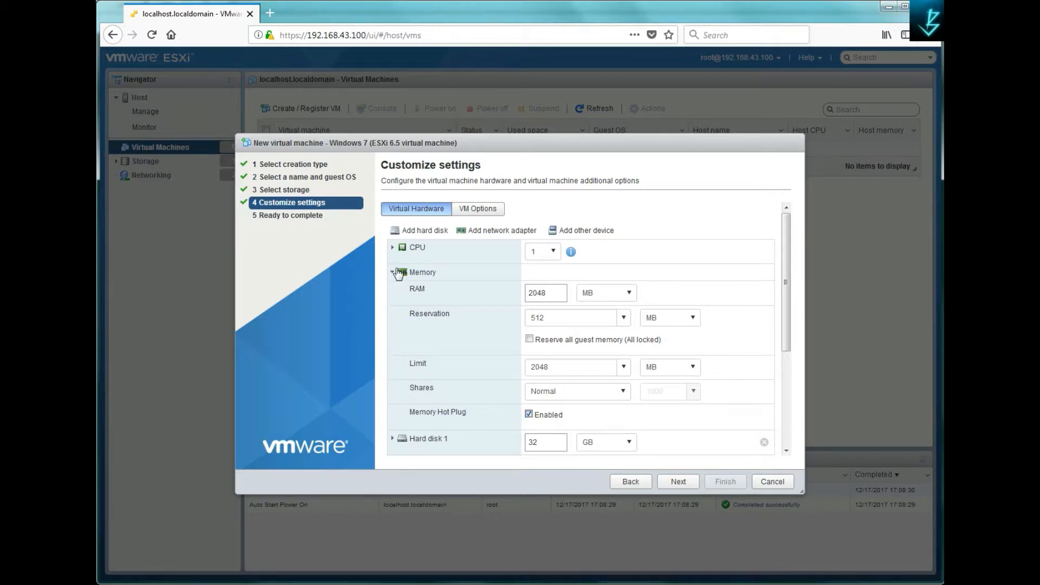
left_click(392, 273)
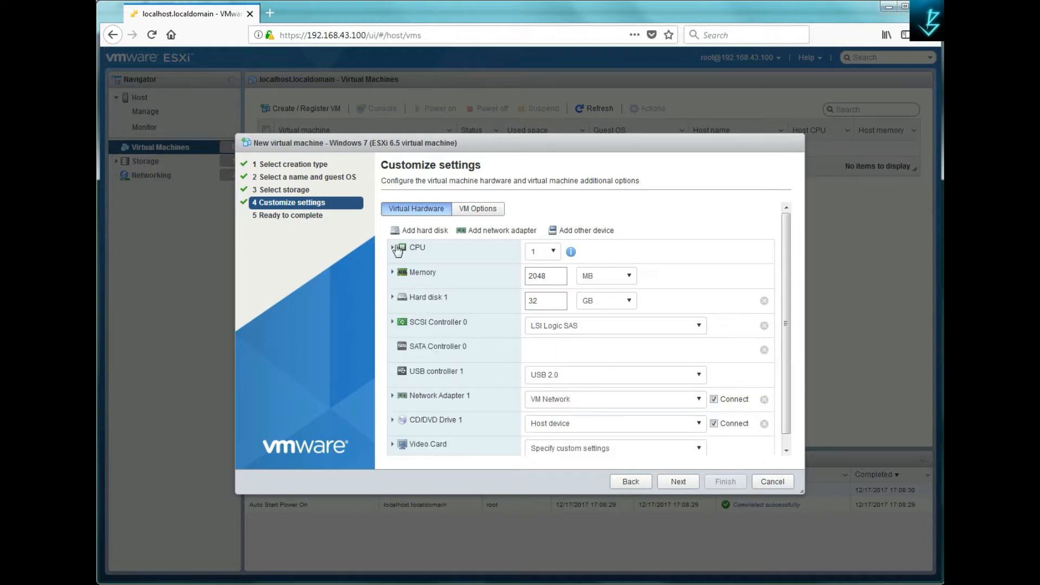
left_click(393, 247)
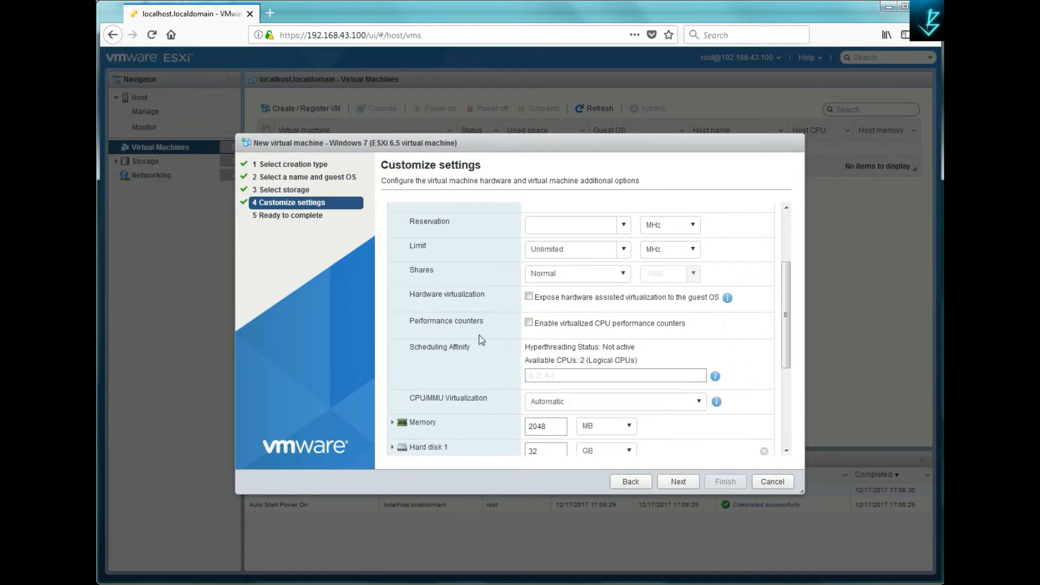
mouse_move(430, 335)
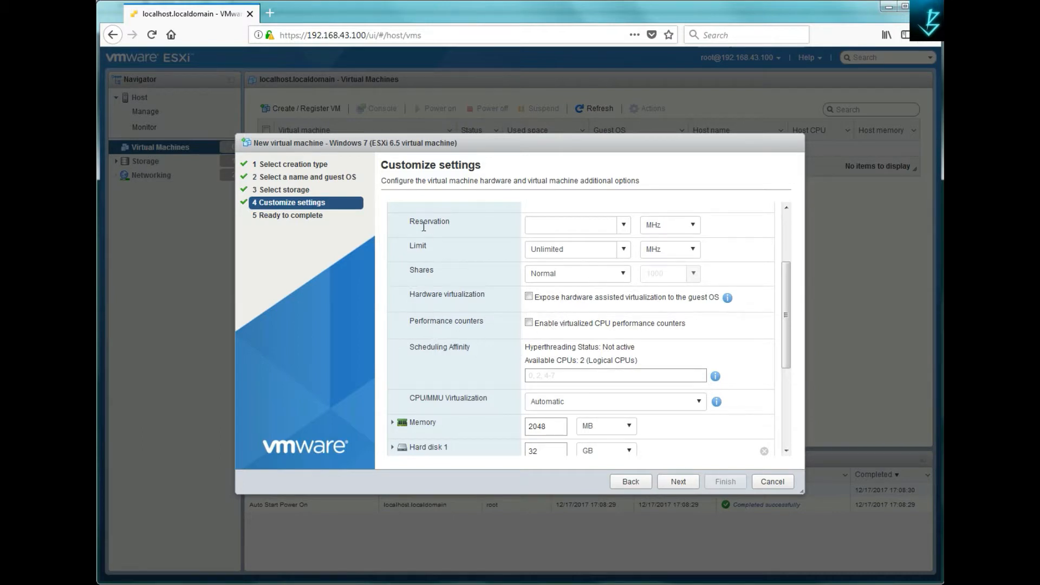
double_click(422, 270)
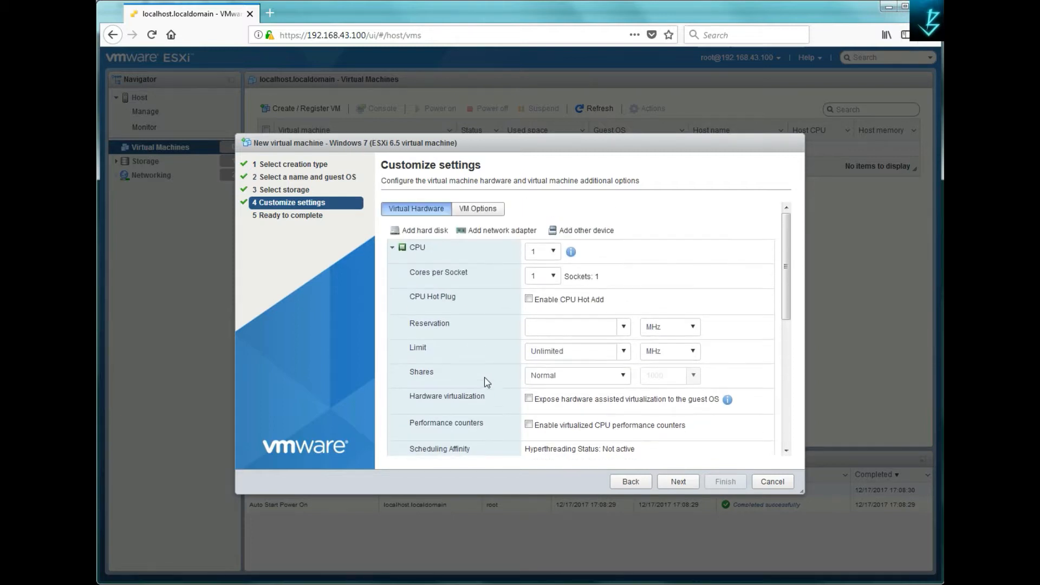
mouse_move(424, 267)
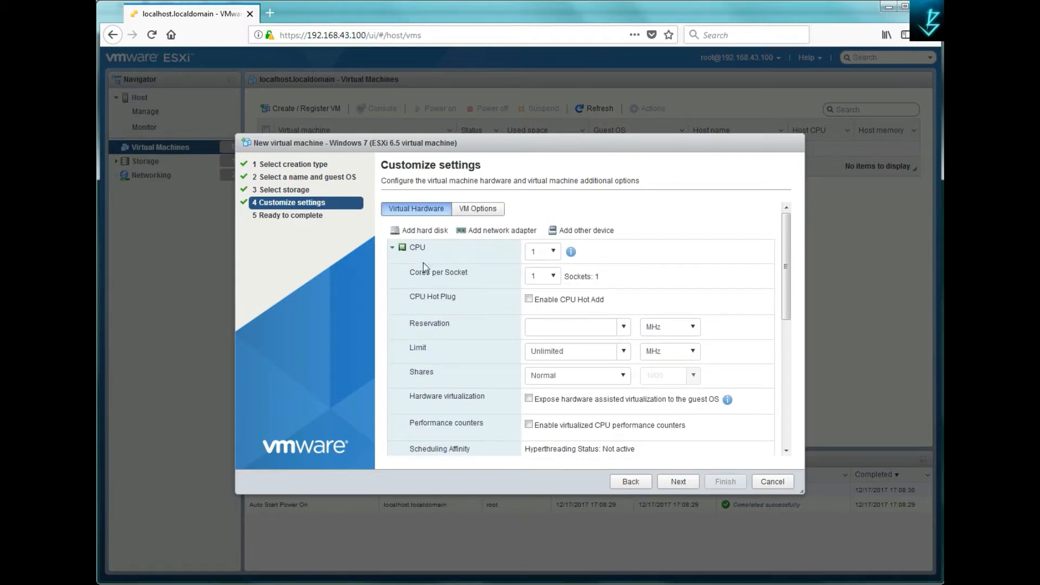
left_click(393, 247)
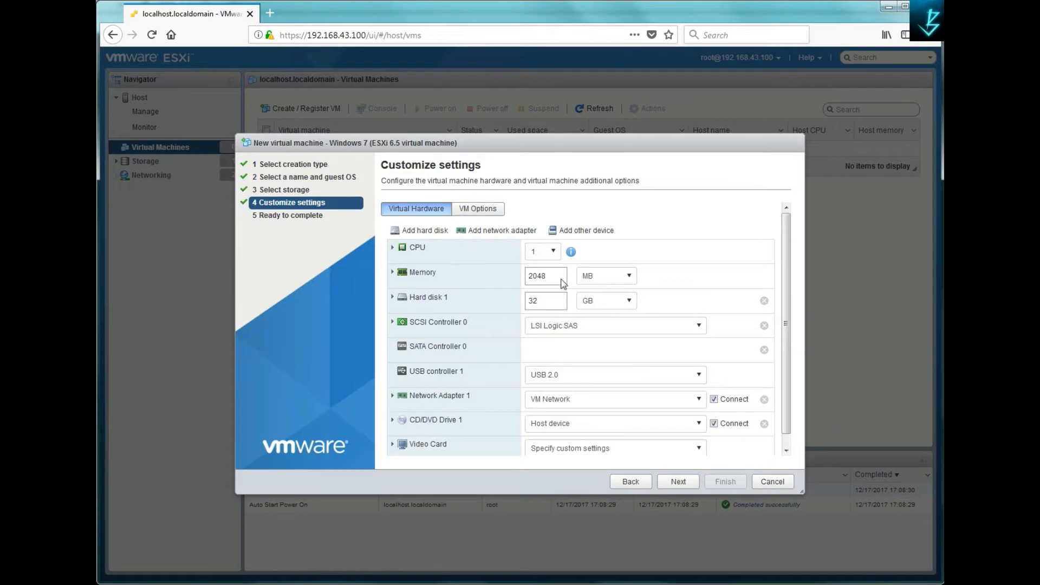
mouse_move(552, 297)
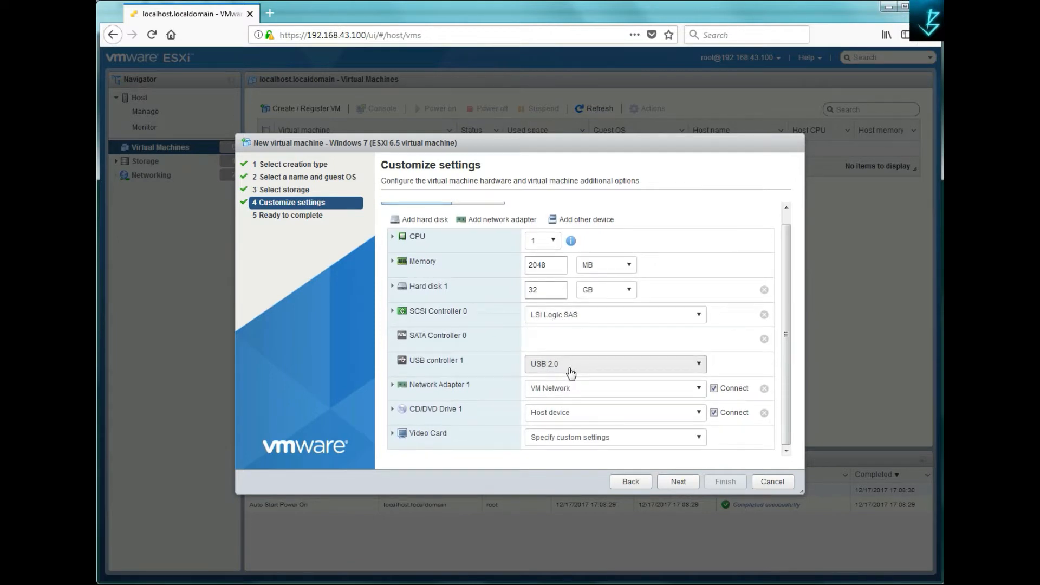
mouse_move(411, 428)
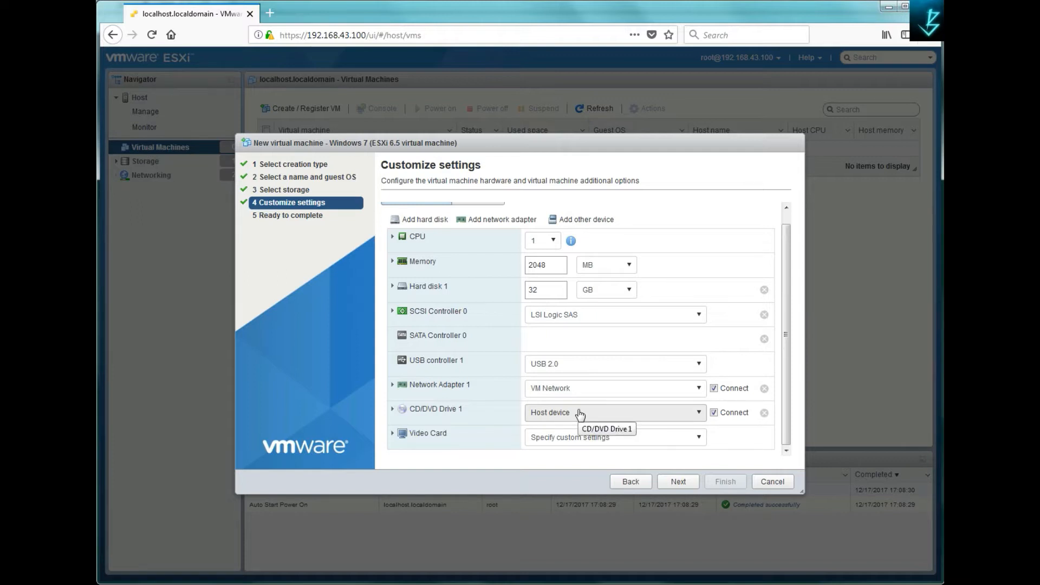
mouse_move(445, 423)
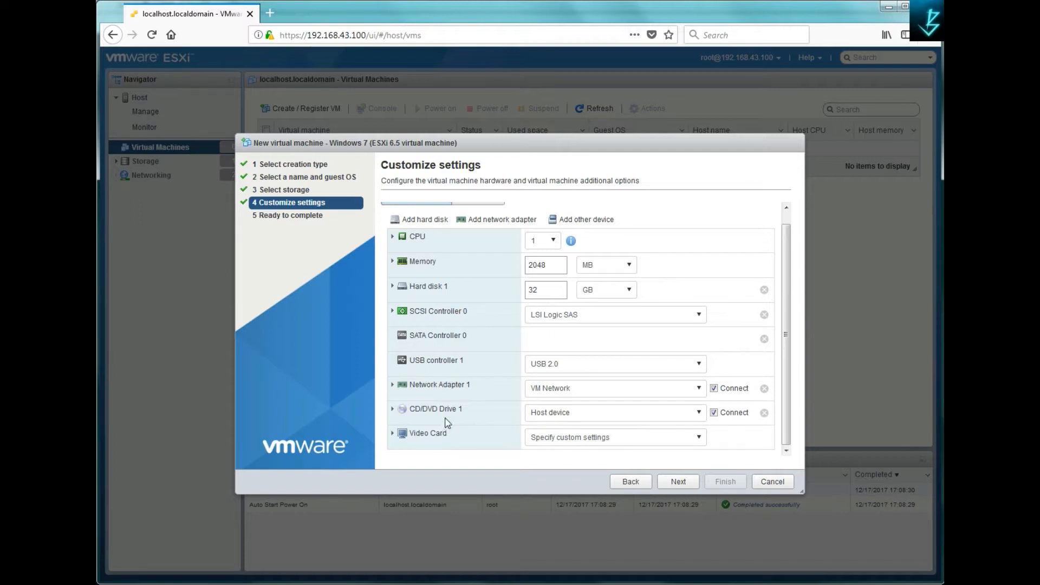
- Point CD/DVD Drive 1 at datastore ISO file Window-7-ok.iso on datastore1
left_click(613, 412)
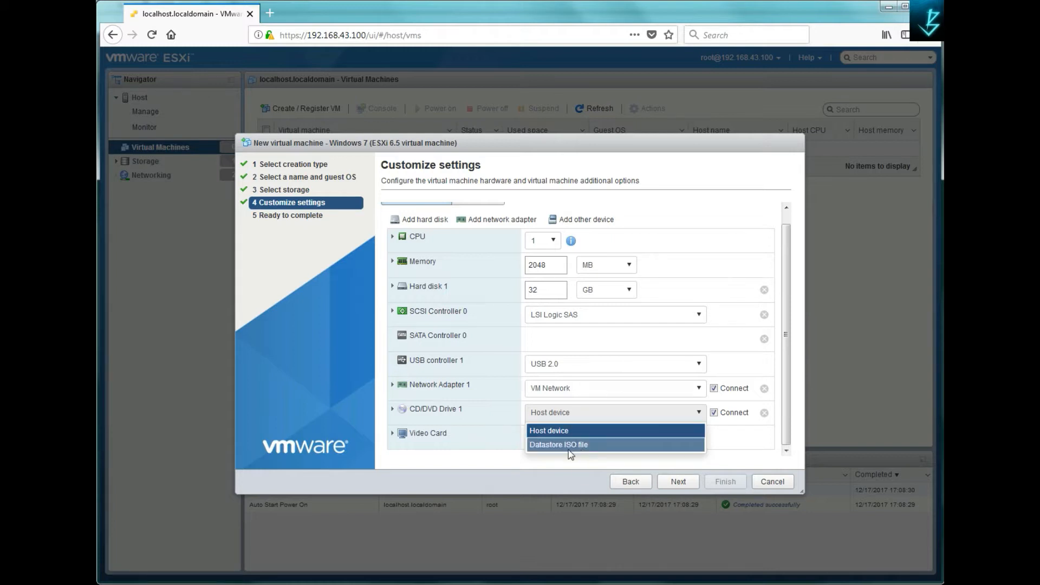
left_click(559, 445)
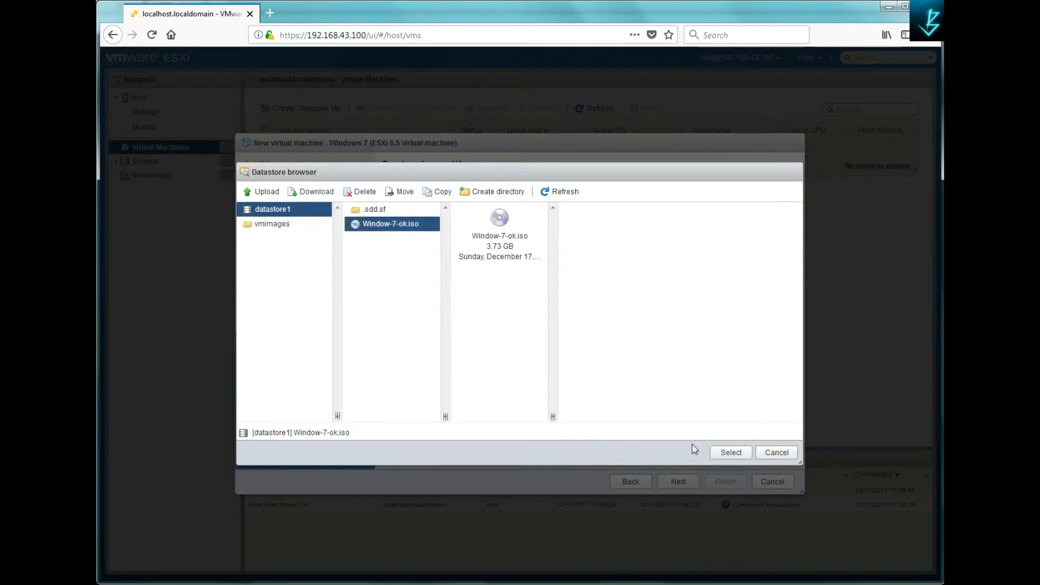
left_click(730, 452)
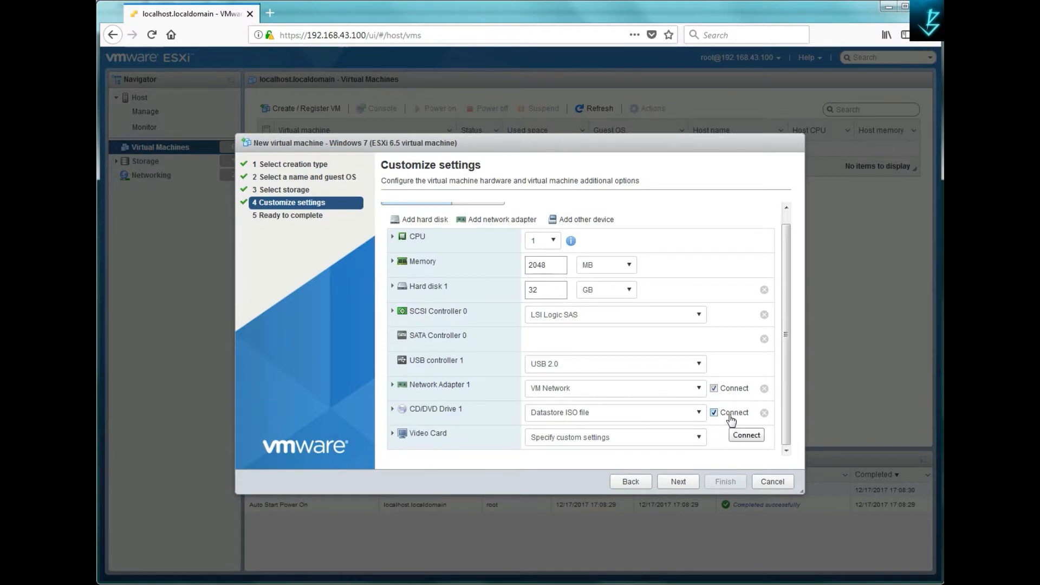
- Review the Ready to complete summary and finish creating the Windows 7 VM
left_click(679, 481)
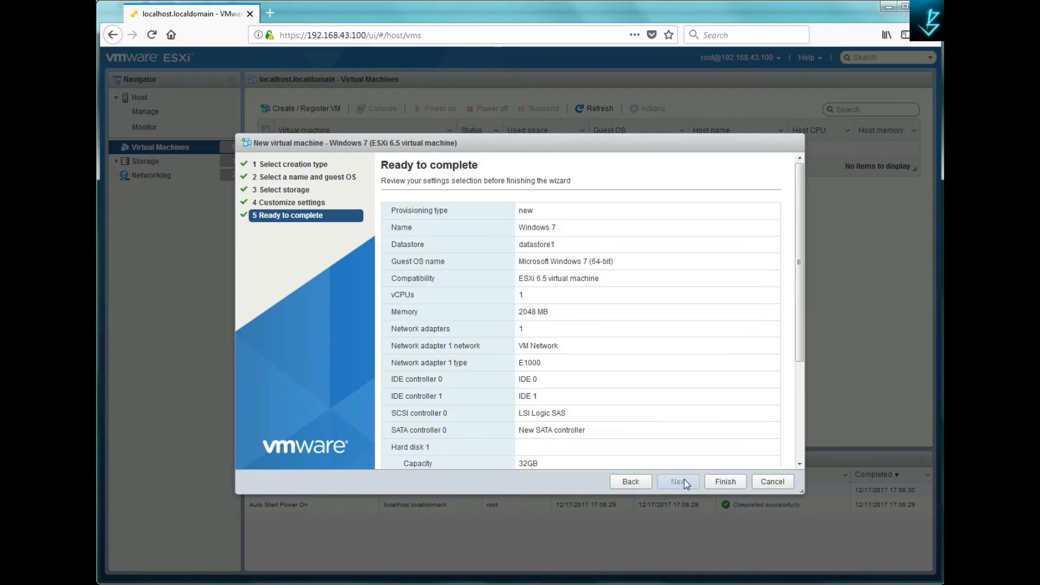
scroll("down", 3)
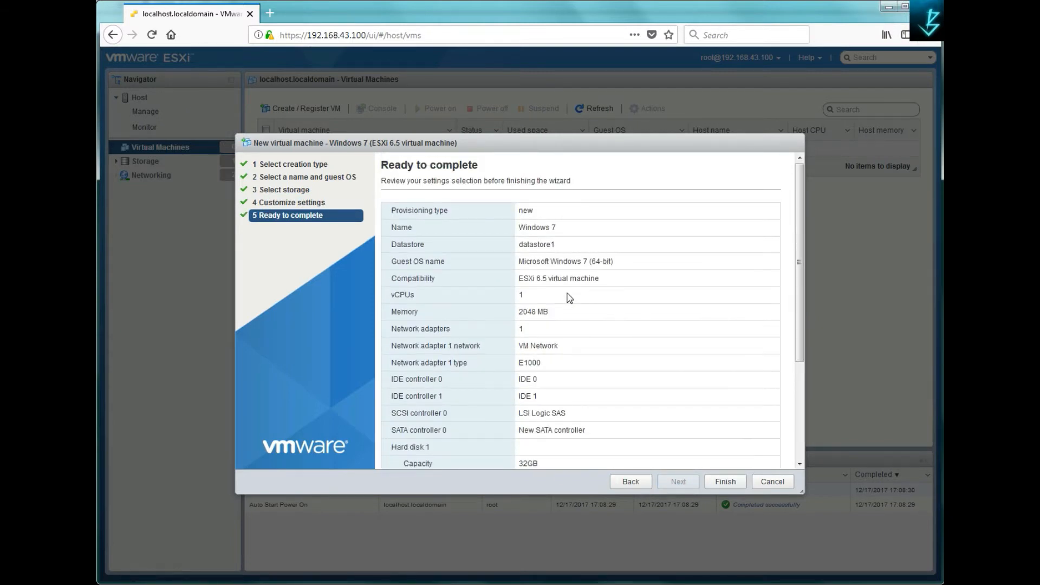
left_click(725, 481)
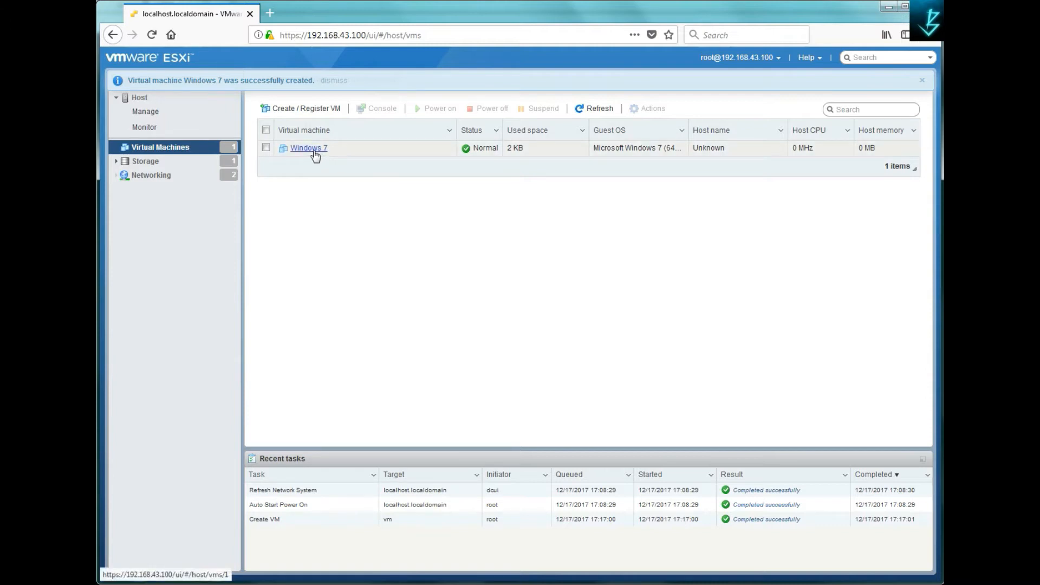
- Power on the Windows 7 VM from its details page
left_click(308, 149)
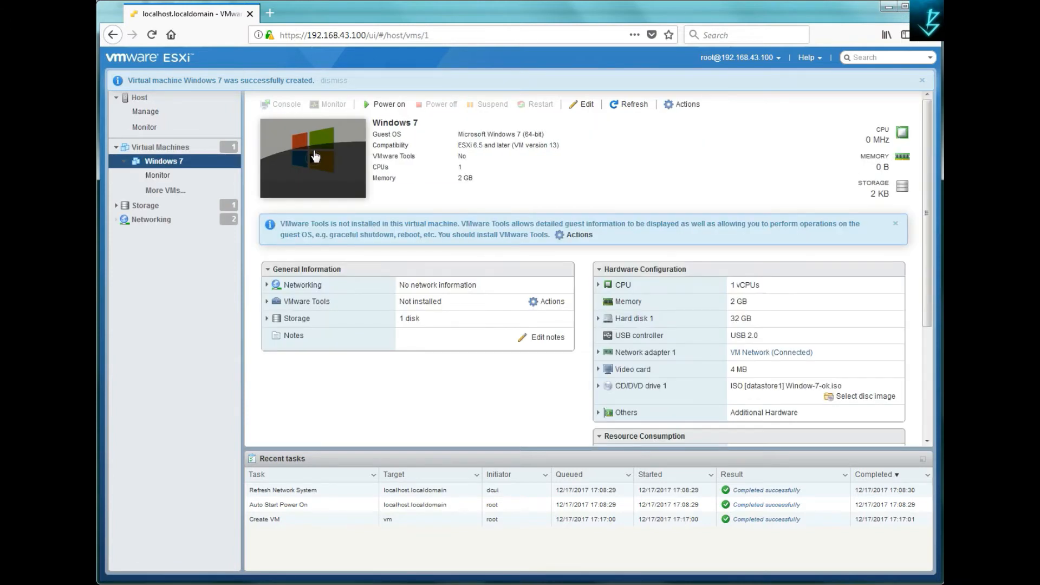
left_click(388, 104)
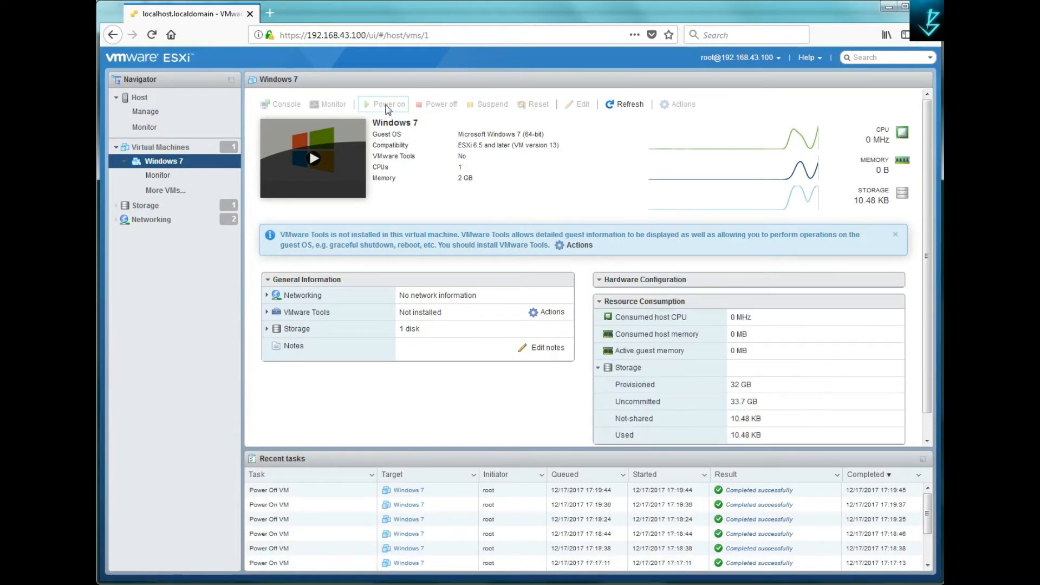
left_click(388, 104)
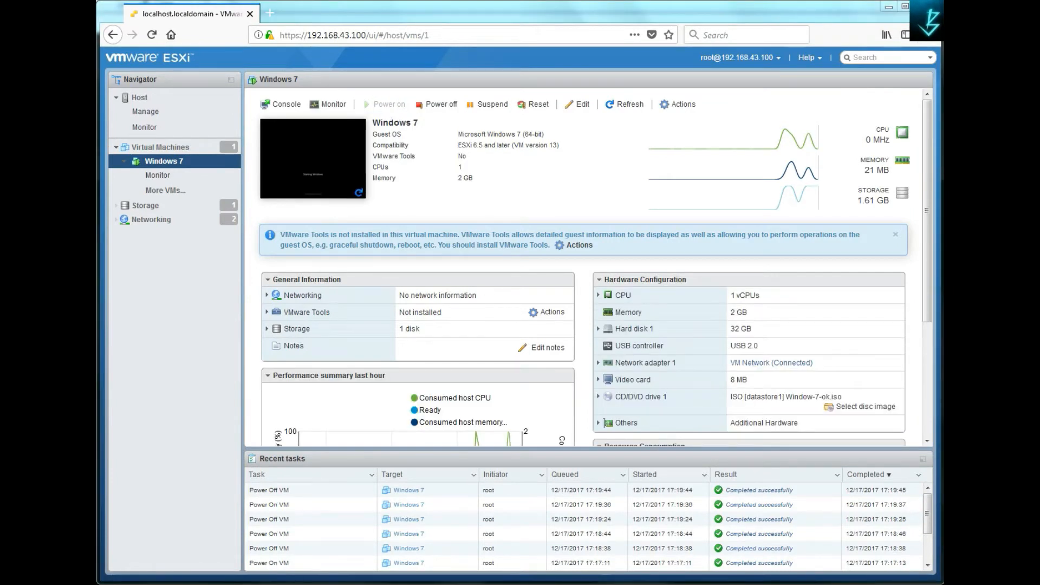
- Open the VM's browser console showing the Install Windows setup screen
left_click(285, 104)
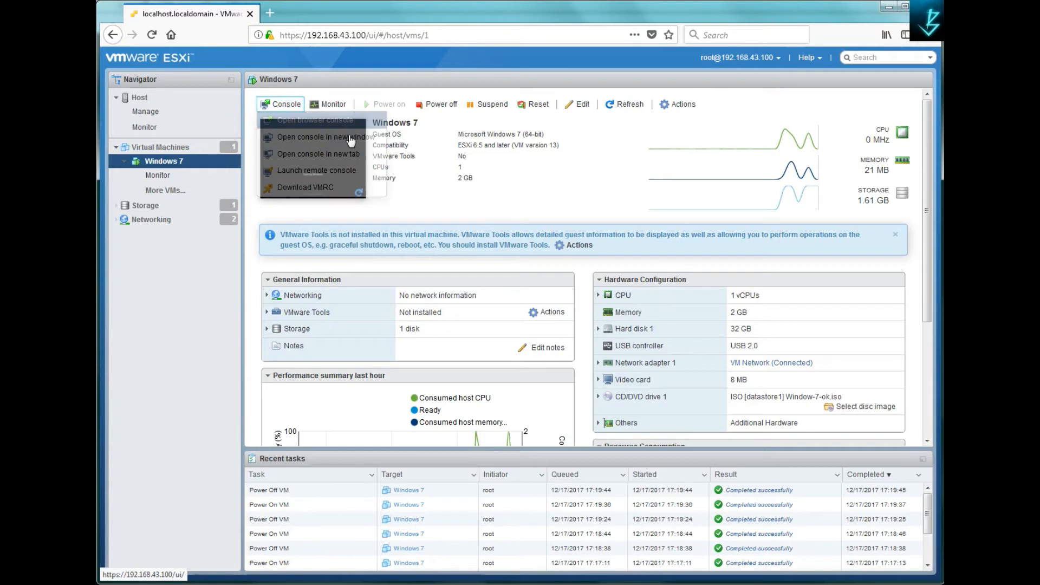
left_click(313, 119)
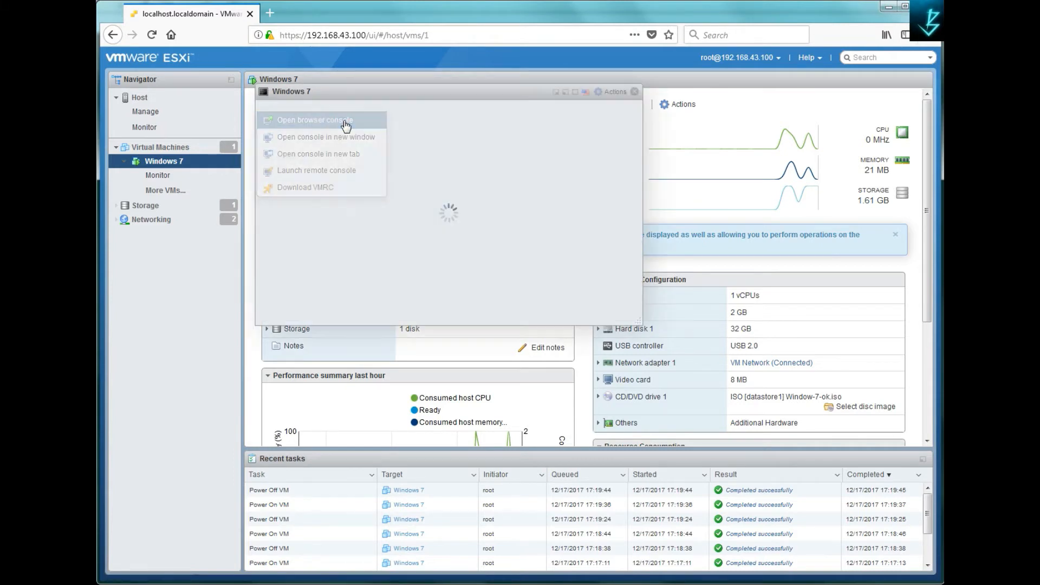
left_click(314, 120)
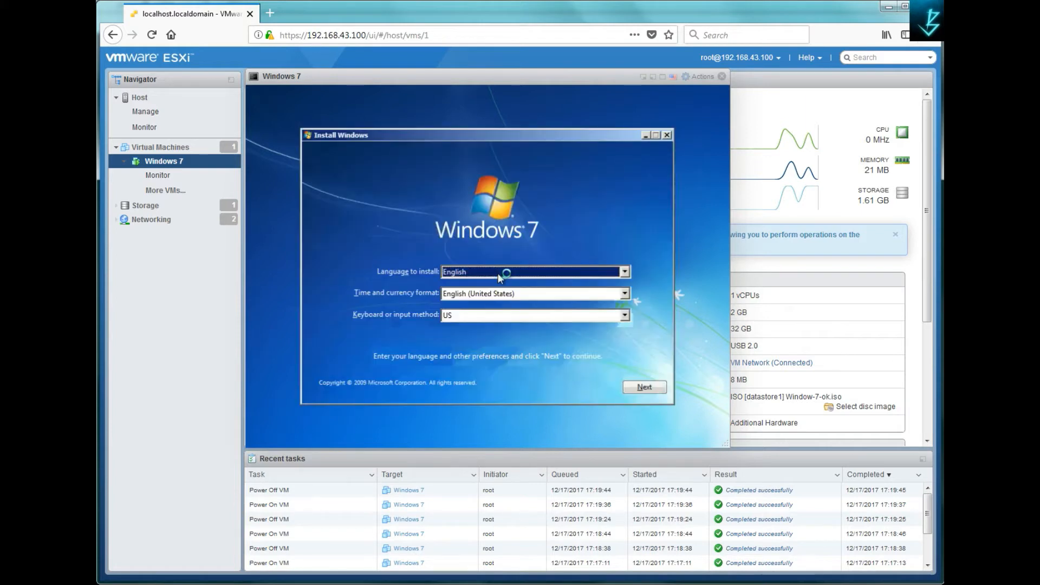
mouse_move(591, 281)
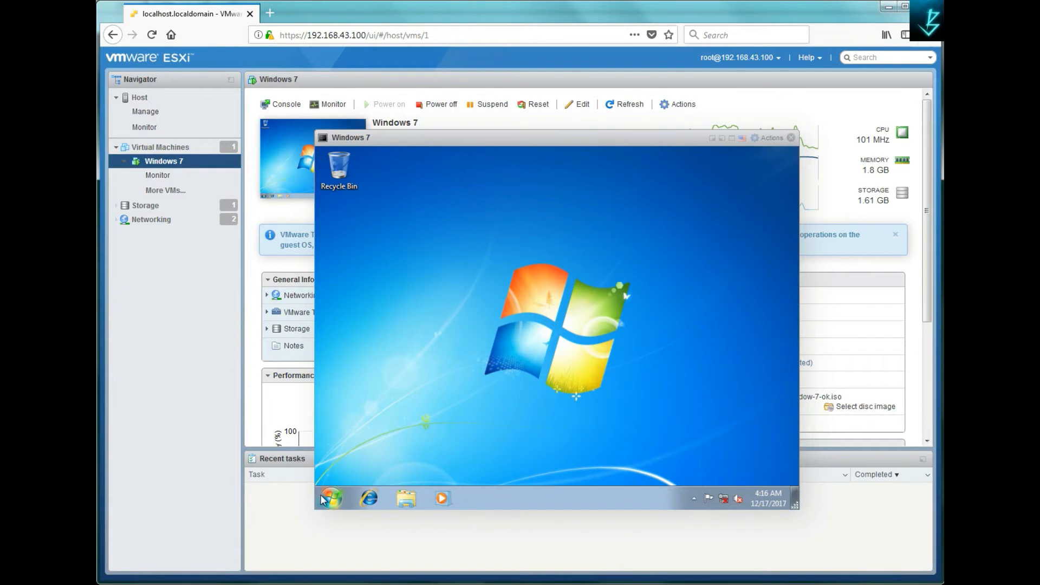
- Show the Actions list for the running Windows 7 VM from its console window
left_click(331, 498)
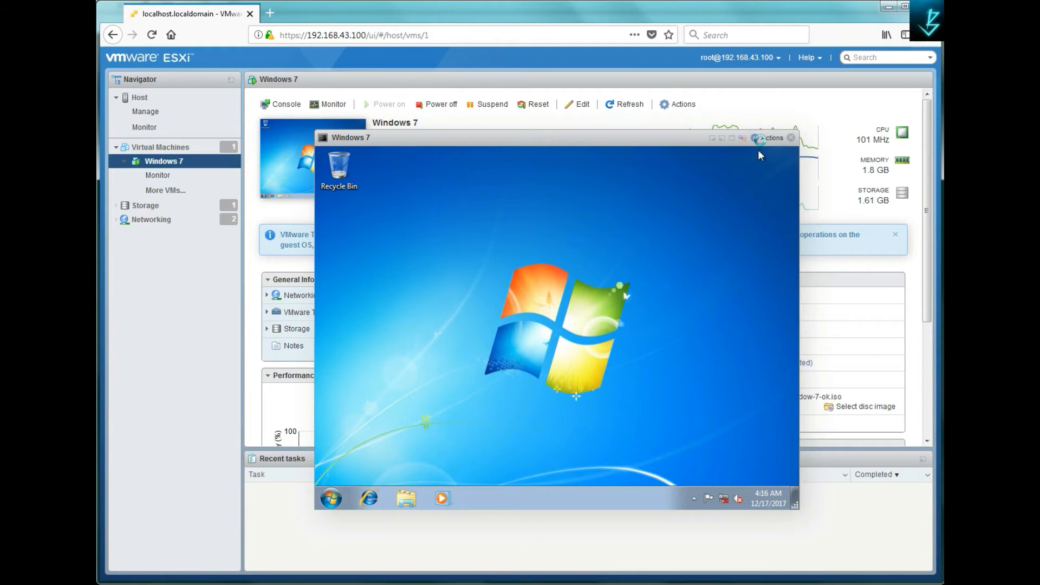
left_click(769, 138)
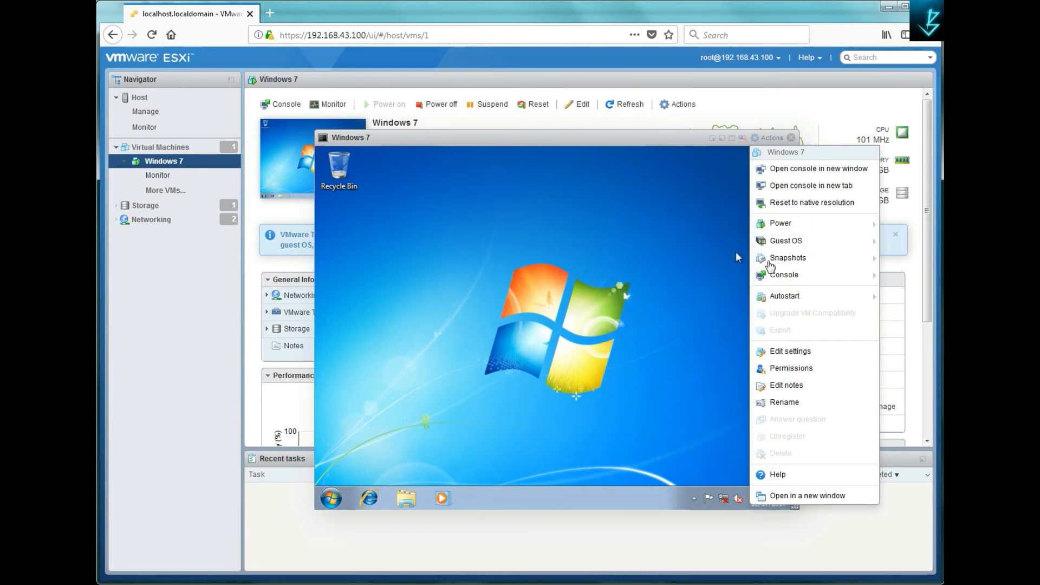
mouse_move(784, 296)
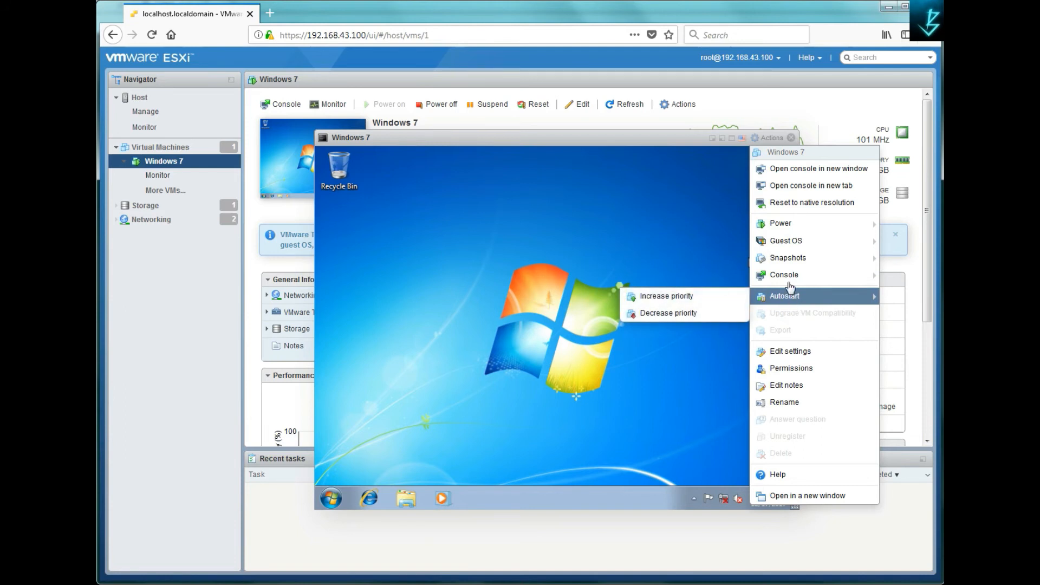
mouse_move(788, 258)
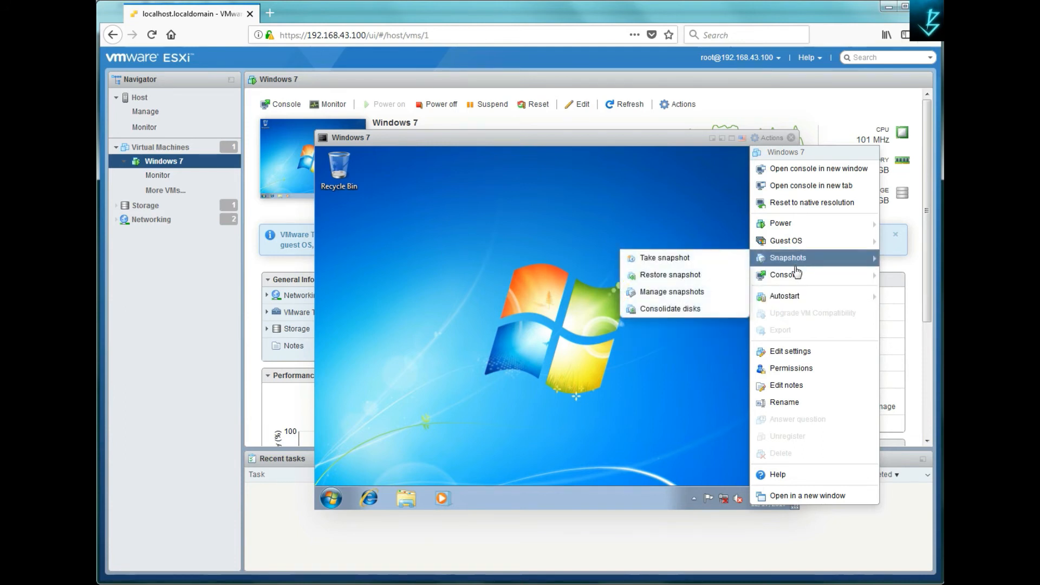
mouse_move(783, 275)
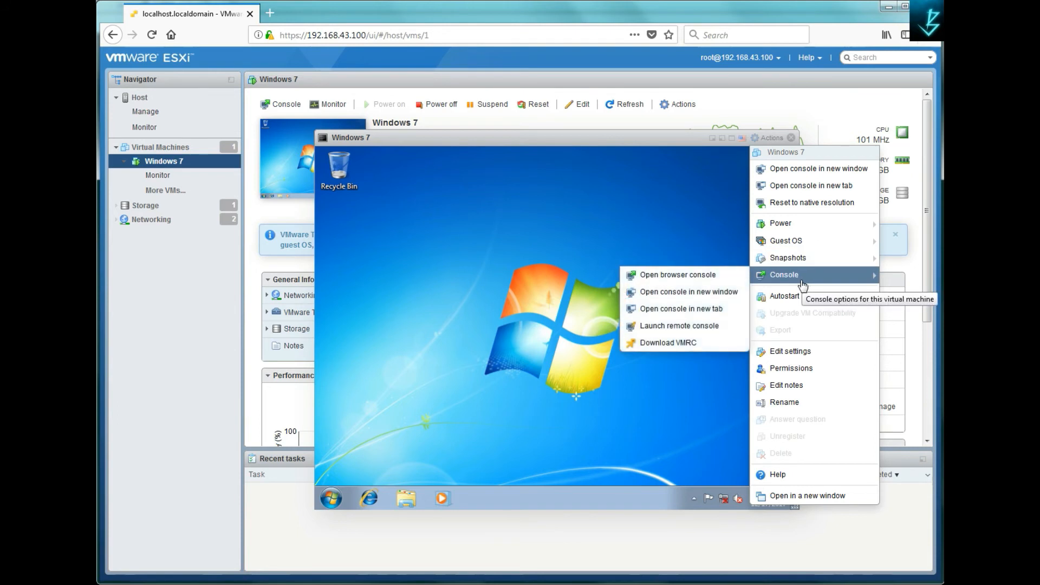
- Edit settings to raise the running VM's memory to 3072 MB, save, and resume the console
left_click(789, 351)
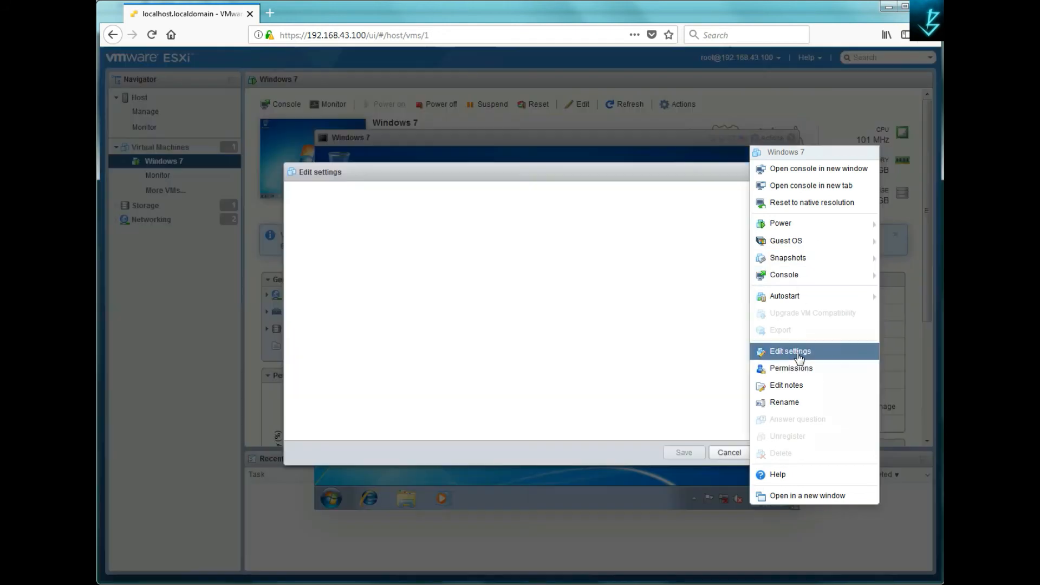
left_click(790, 351)
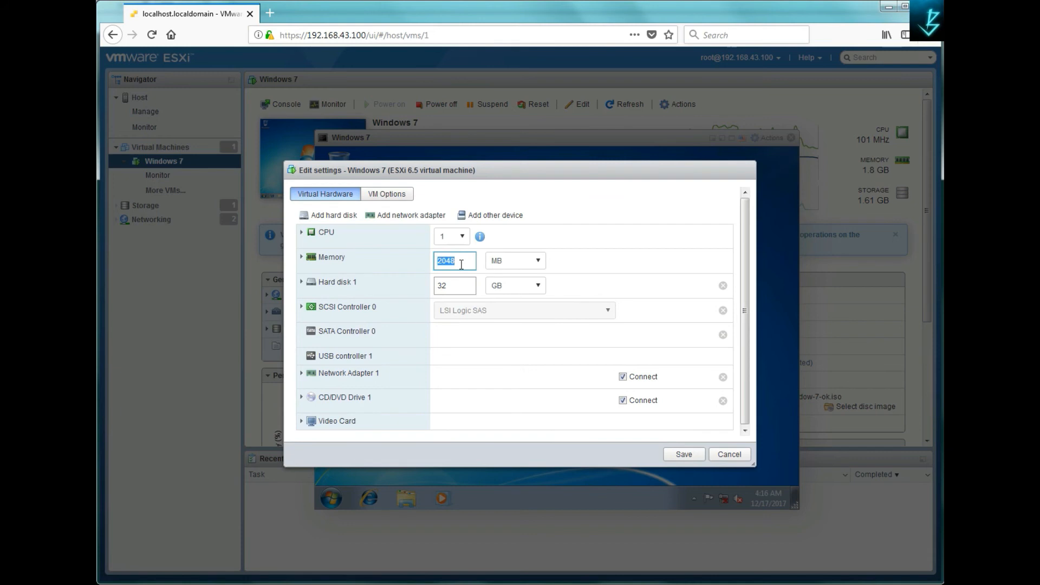
type("3072")
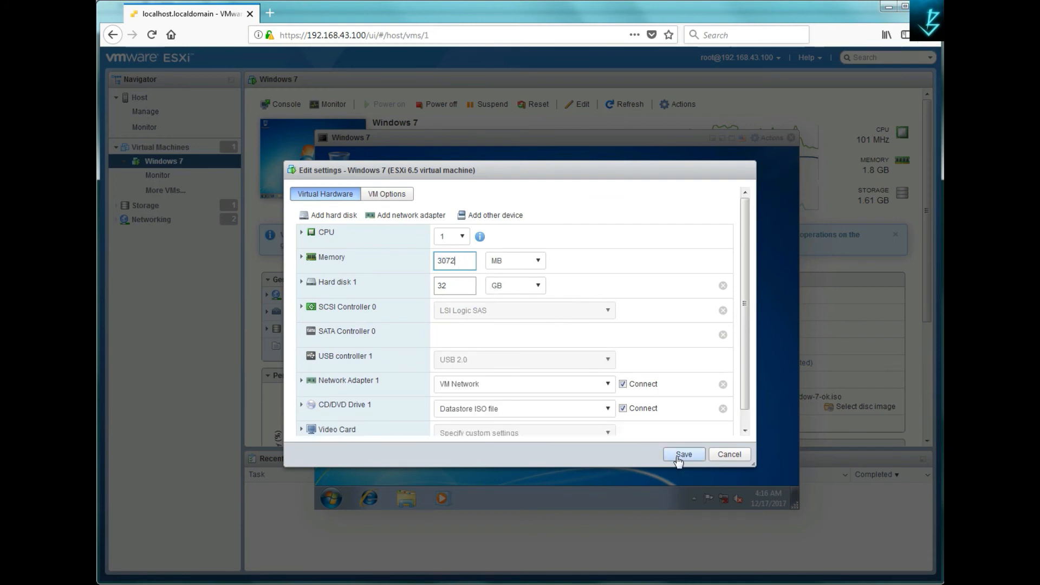
left_click(684, 455)
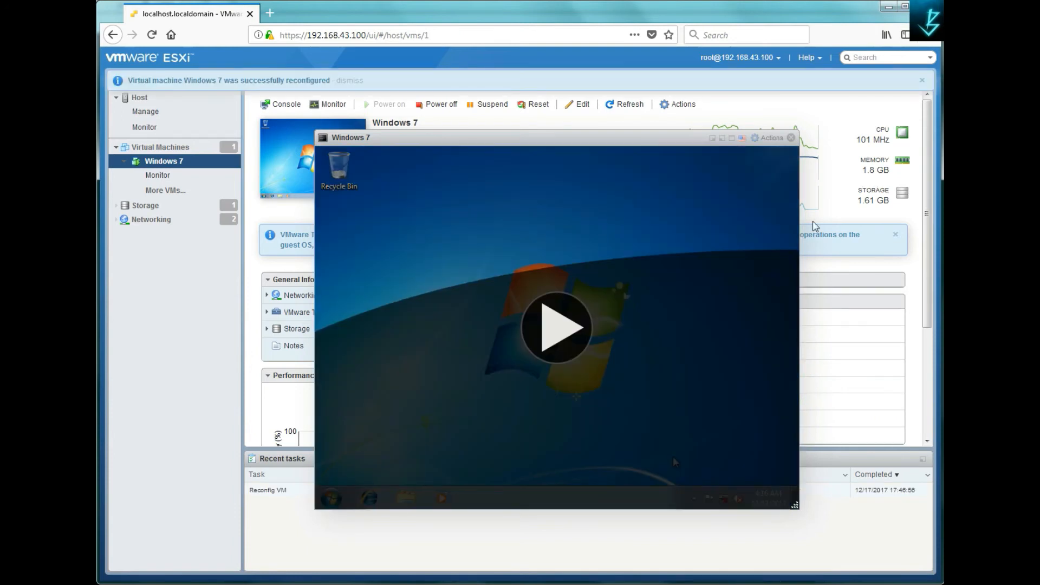
left_click(557, 327)
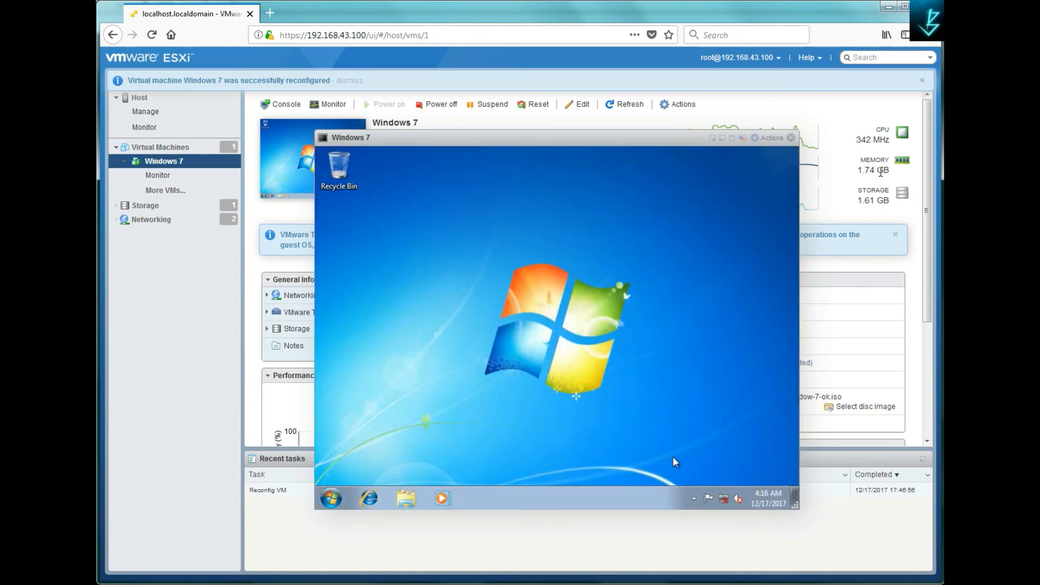
mouse_move(782, 168)
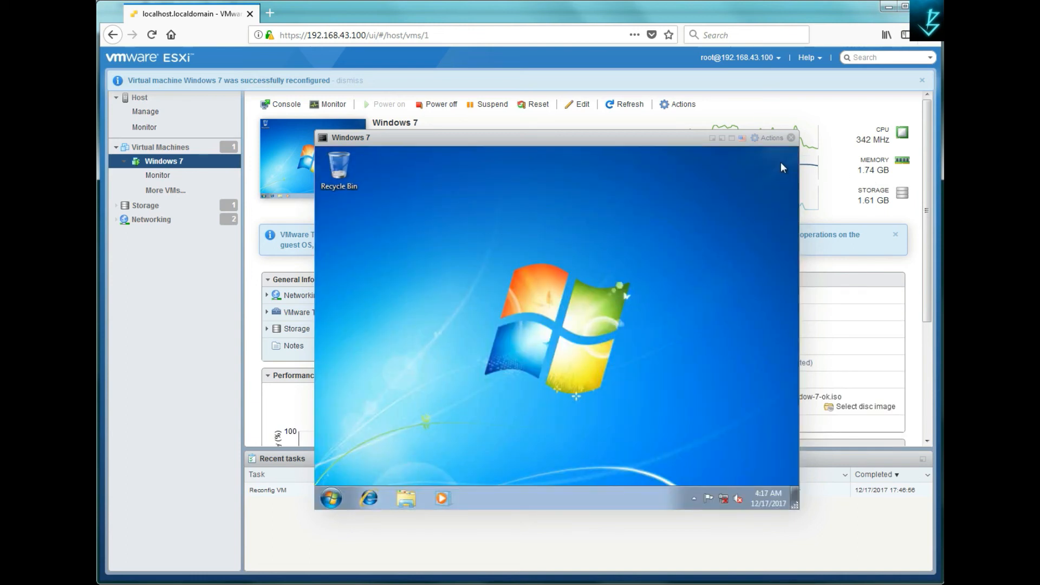